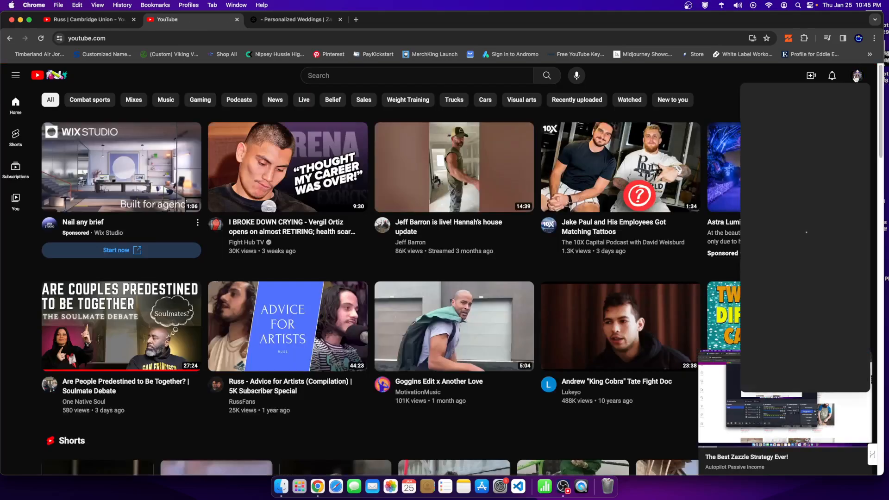
- Open 'The Best Zazzle Strategy Ever!' from the Autopilot Passive Income channel's Videos list
{"action": "left_click", "coordinate": [856, 75]}
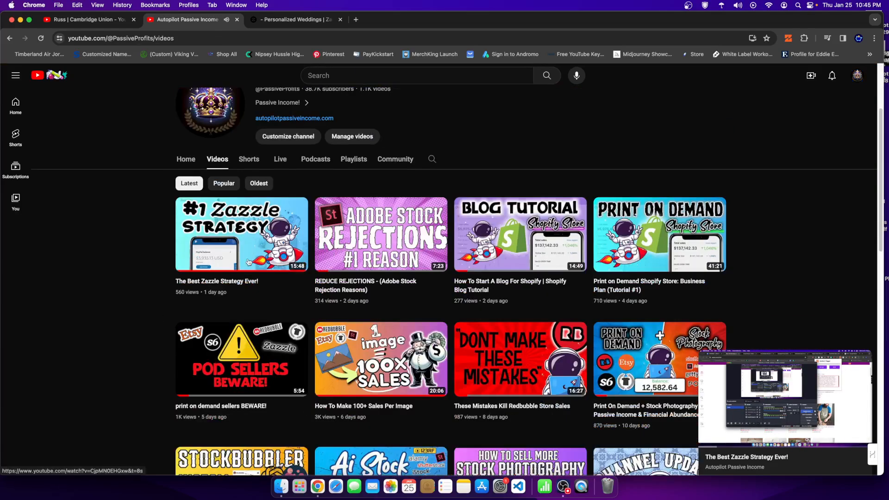
{"action": "mouse_move", "coordinate": [144, 215]}
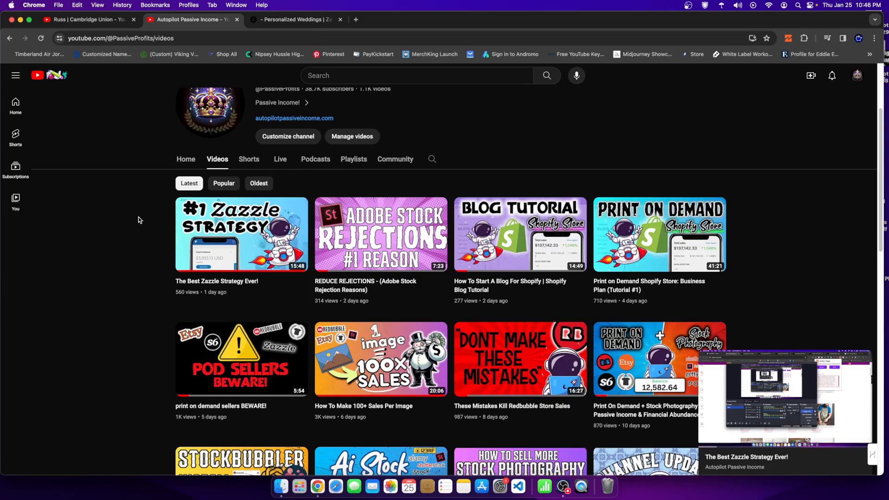
{"action": "mouse_move", "coordinate": [141, 216]}
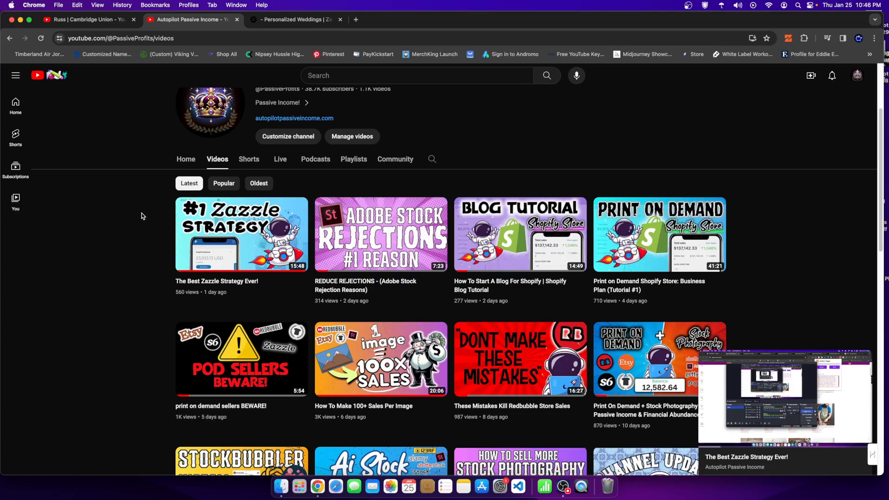
{"action": "mouse_move", "coordinate": [175, 214]}
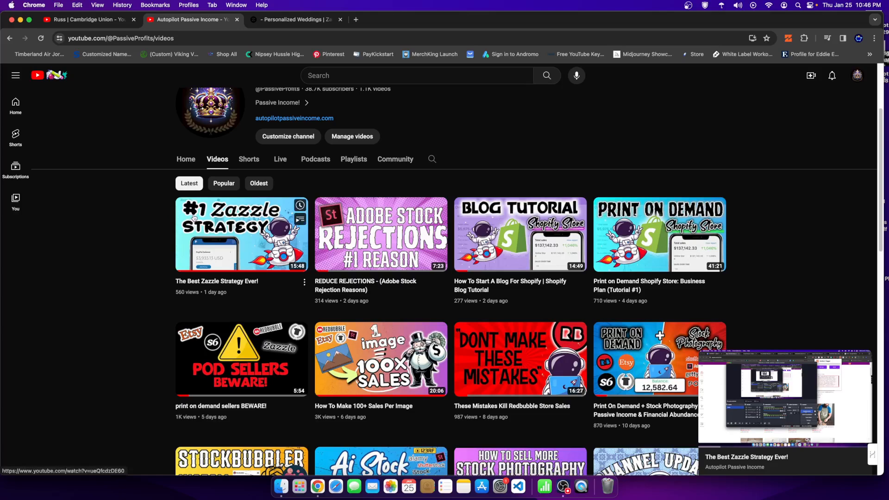
{"action": "left_click", "coordinate": [241, 235]}
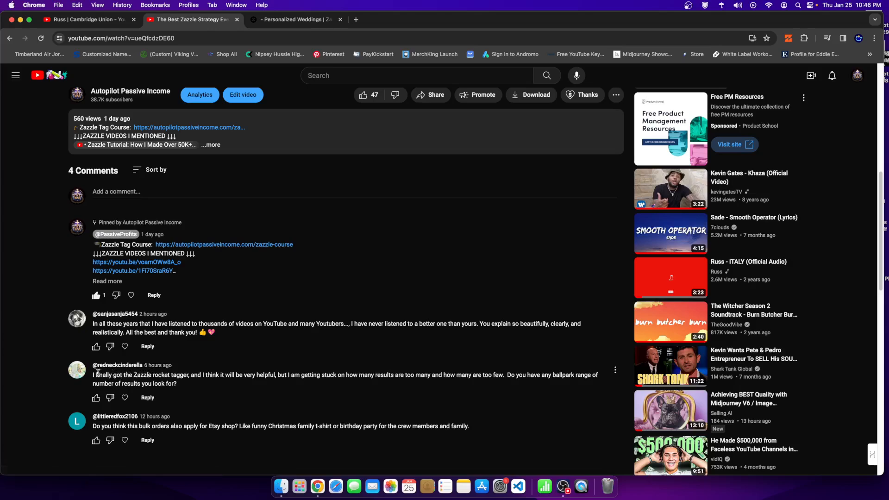
- Highlight the viewer comment mentioning the Zazzle rocket tagger and its how-many-results question
{"action": "left_click_drag", "start_coordinate": [92, 375], "coordinate": [150, 375]}
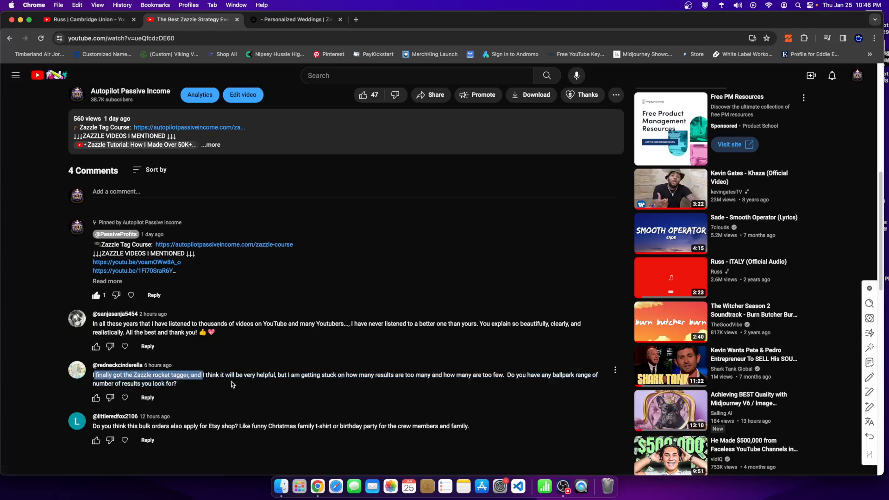
{"action": "left_click_drag", "start_coordinate": [277, 375], "coordinate": [347, 375]}
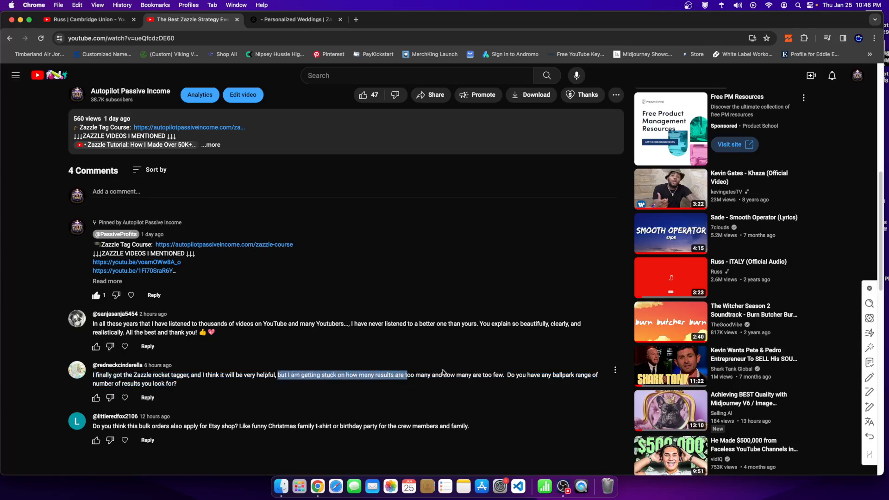
{"action": "mouse_move", "coordinate": [456, 375]}
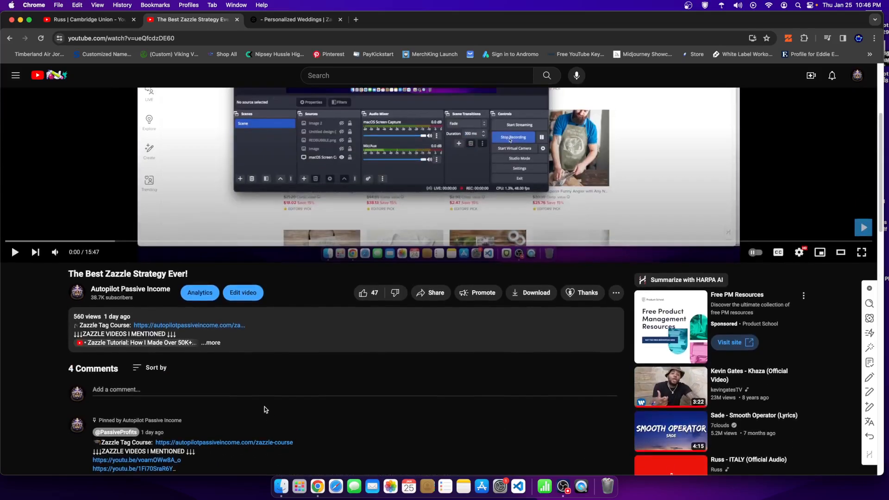
{"action": "scroll", "scroll_direction": "down", "scroll_amount": 3}
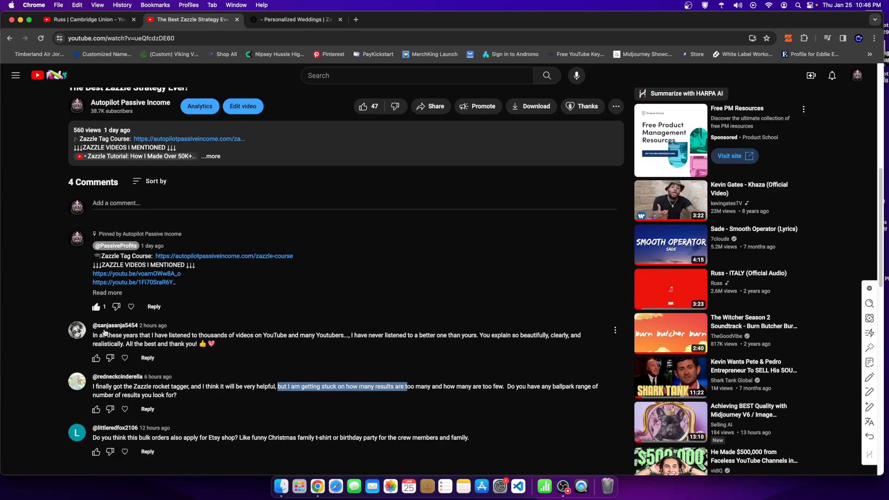
{"action": "mouse_move", "coordinate": [112, 331]}
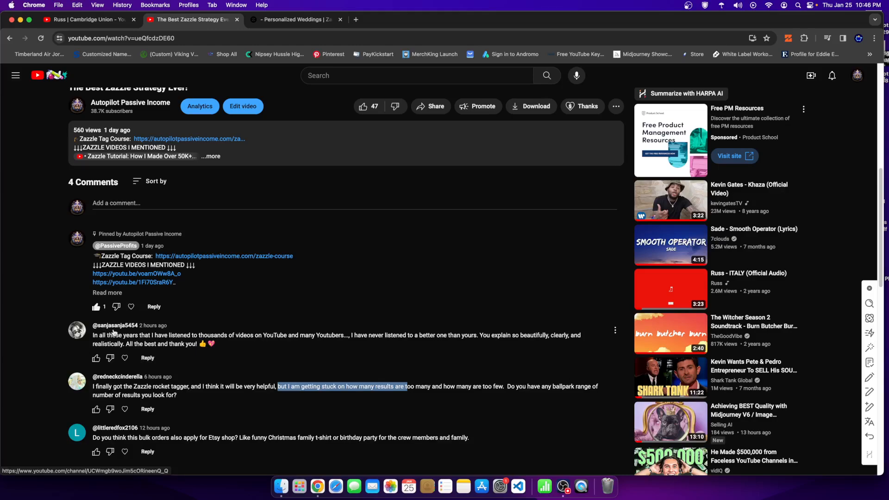
{"action": "mouse_move", "coordinate": [123, 342]}
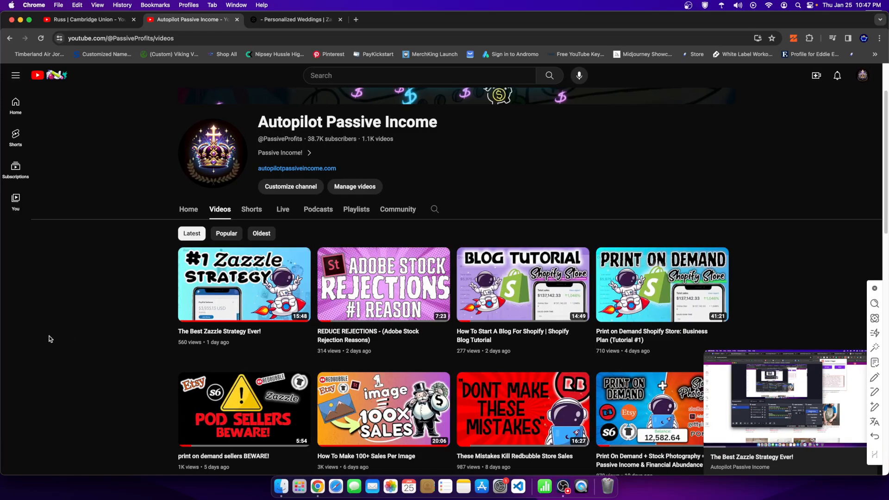
- Open the Bots N Apps store in a new Incognito window from a botsnapps Google search
{"action": "left_click", "coordinate": [294, 20]}
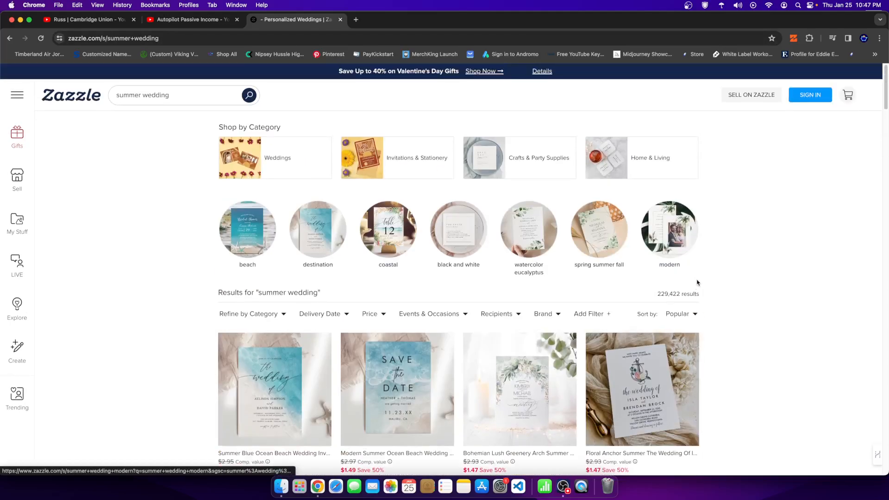
{"action": "left_click", "coordinate": [880, 38]}
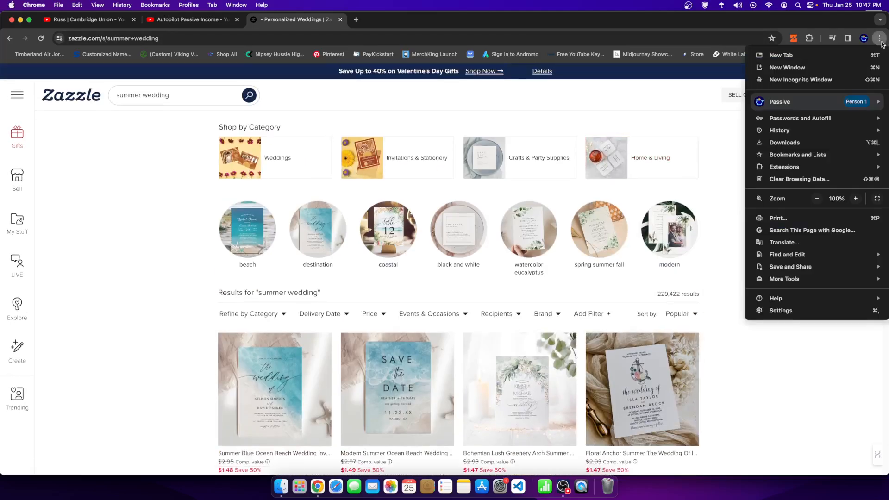
{"action": "left_click", "coordinate": [800, 80]}
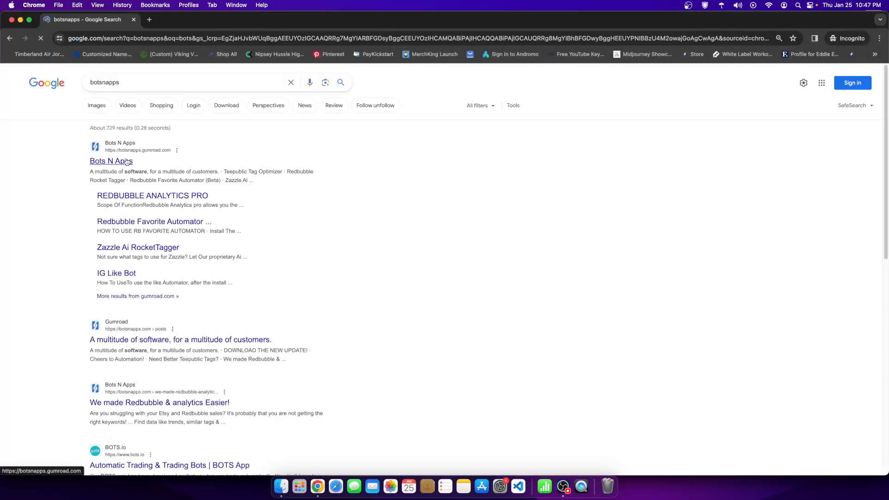
{"action": "left_click", "coordinate": [111, 161]}
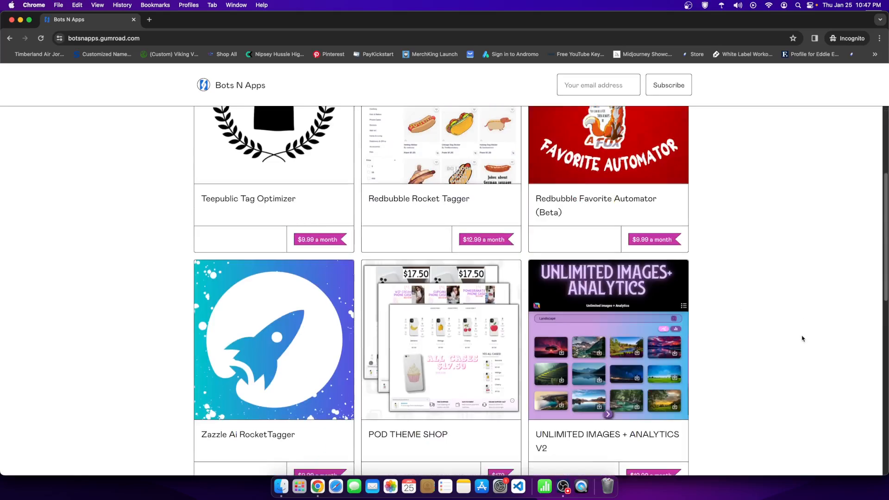
{"action": "mouse_move", "coordinate": [797, 333]}
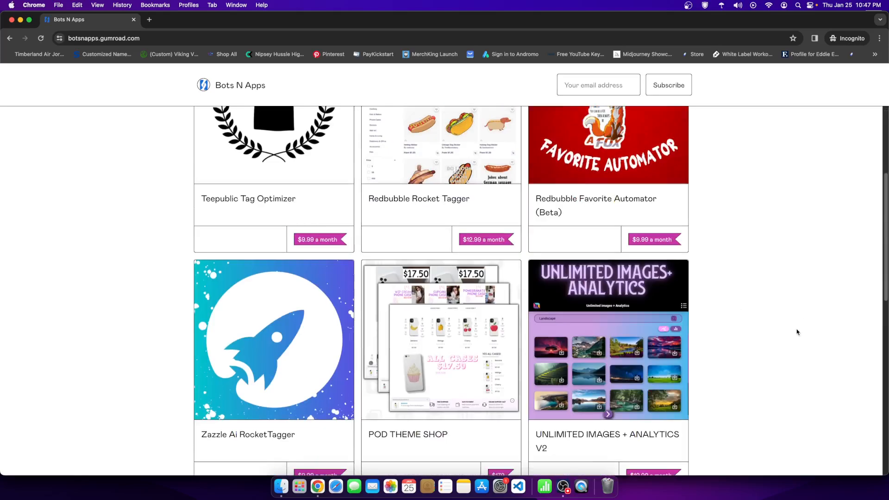
{"action": "scroll", "scroll_direction": "down", "scroll_amount": 3}
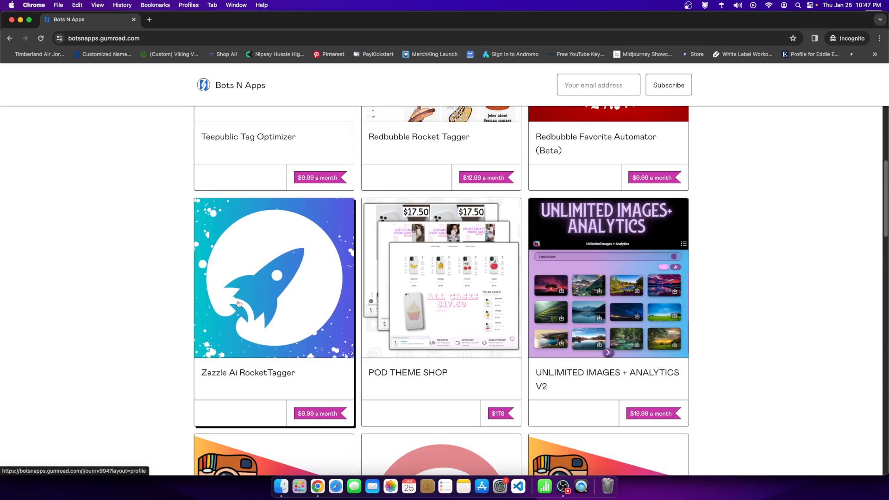
- Open the Zazzle Ai RocketTagger product page and view its Yearly billing price
{"action": "left_click", "coordinate": [273, 277]}
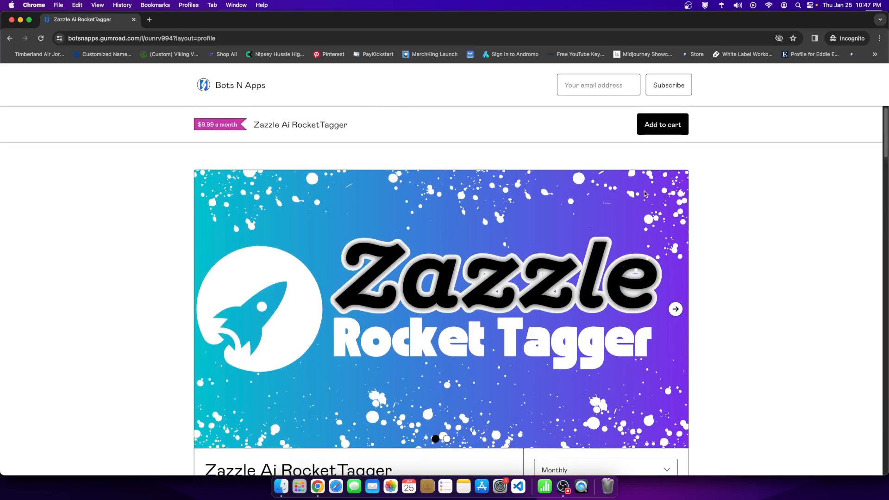
{"action": "left_click", "coordinate": [605, 470]}
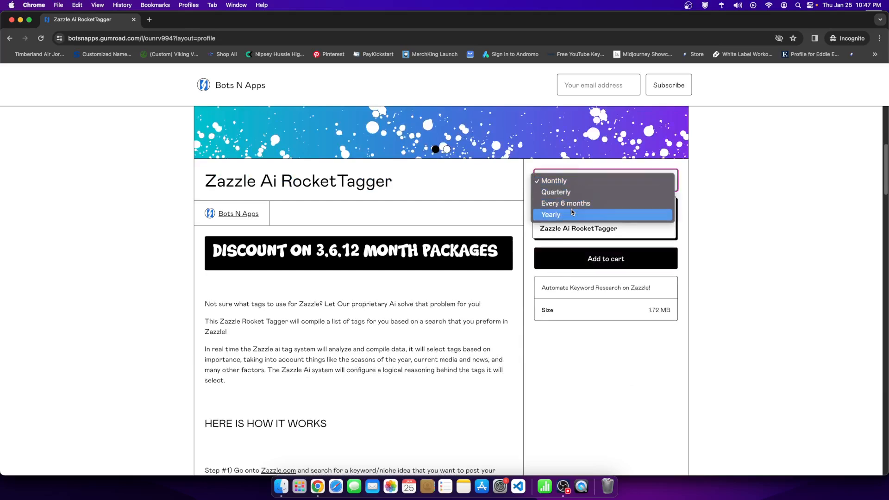
{"action": "left_click", "coordinate": [550, 214]}
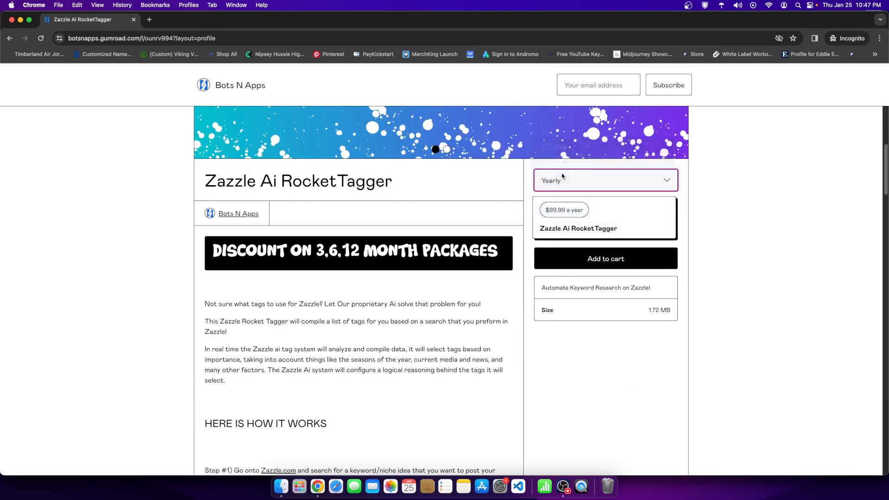
{"action": "scroll", "scroll_direction": "down", "scroll_amount": 3}
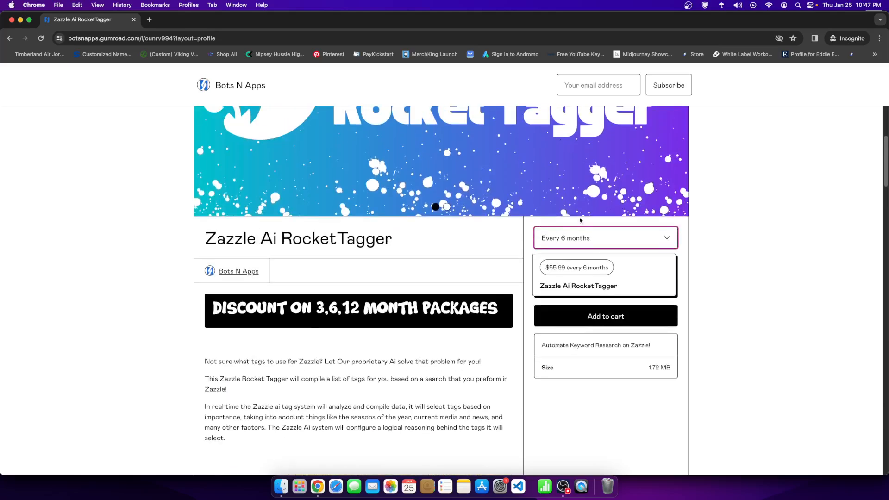
- Set billing to Quarterly at $26.99 and read through the product description
{"action": "left_click", "coordinate": [605, 238]}
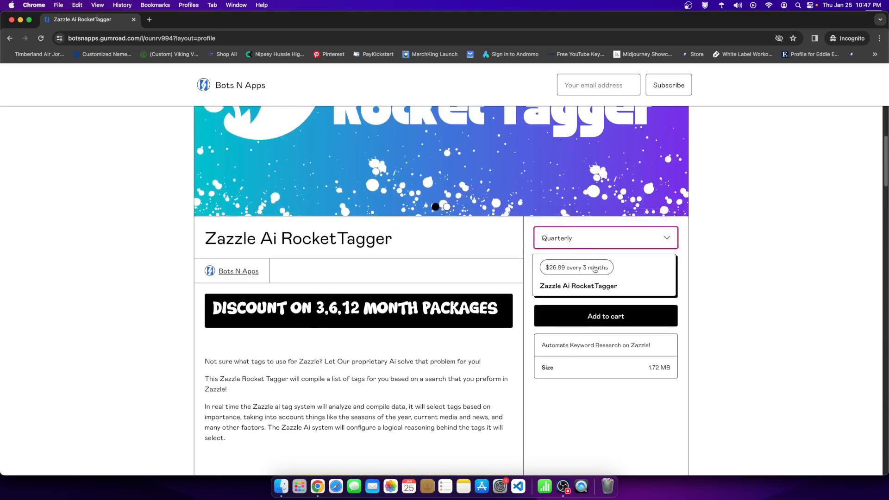
{"action": "mouse_move", "coordinate": [714, 243]}
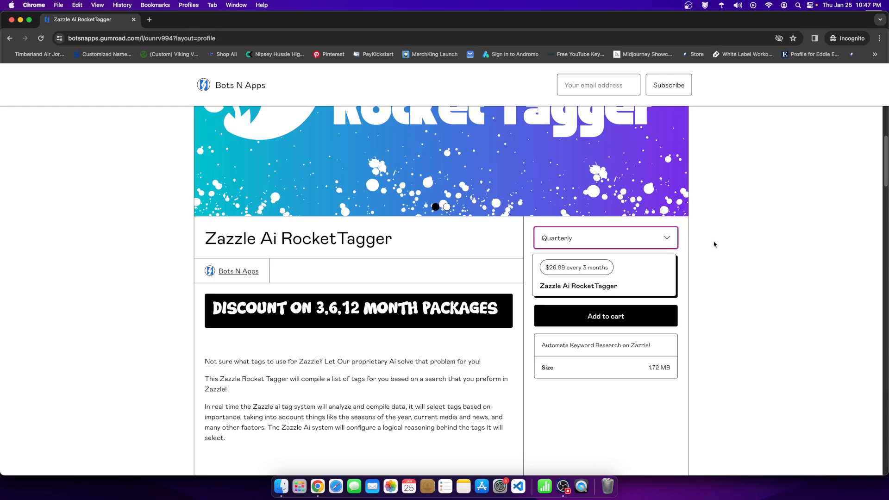
{"action": "scroll", "scroll_direction": "down", "scroll_amount": 3}
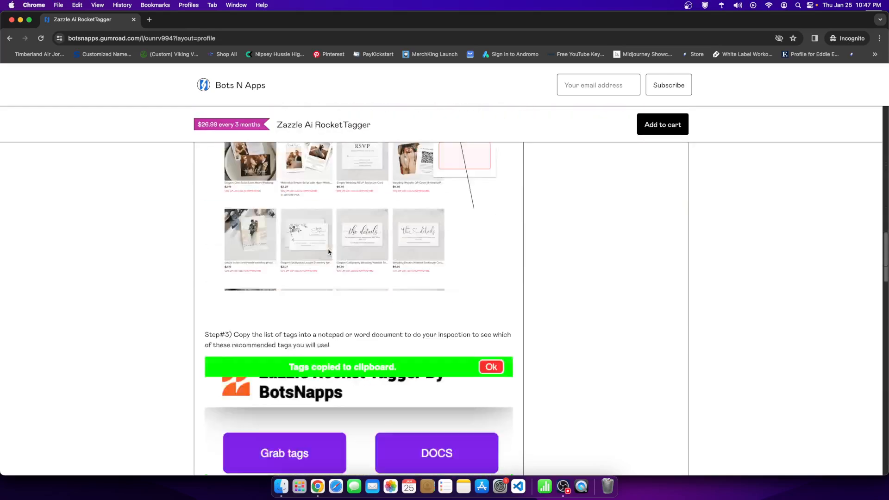
{"action": "scroll", "scroll_direction": "down", "scroll_amount": 3}
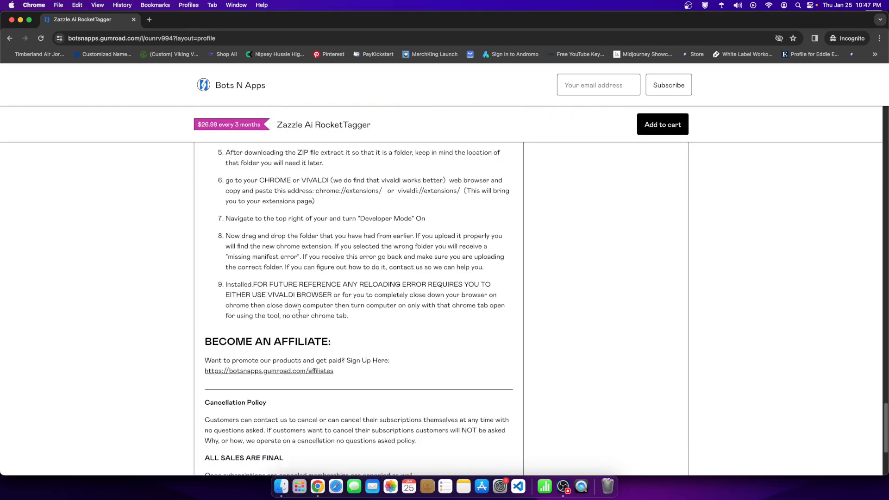
{"action": "scroll", "scroll_direction": "down", "scroll_amount": 3}
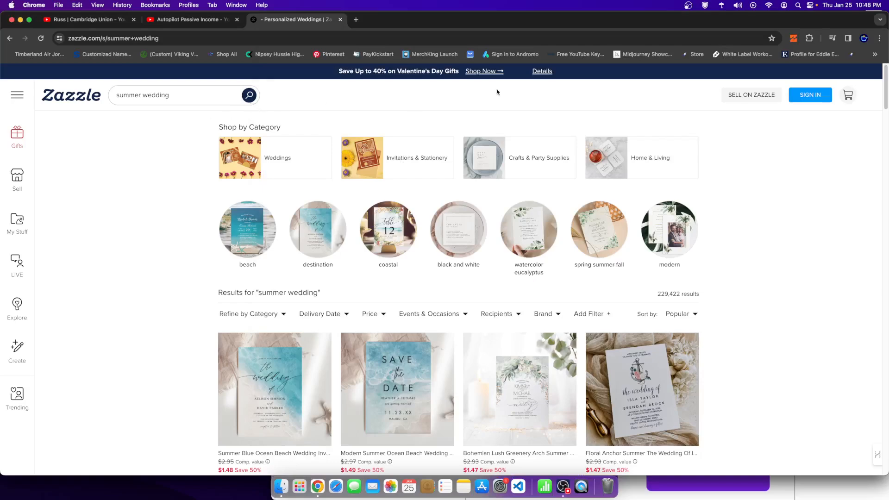
- Grab the summer wedding tags with the Zazzle AI Tagger extension, then start a new Incognito window
{"action": "scroll", "scroll_direction": "down", "scroll_amount": 3}
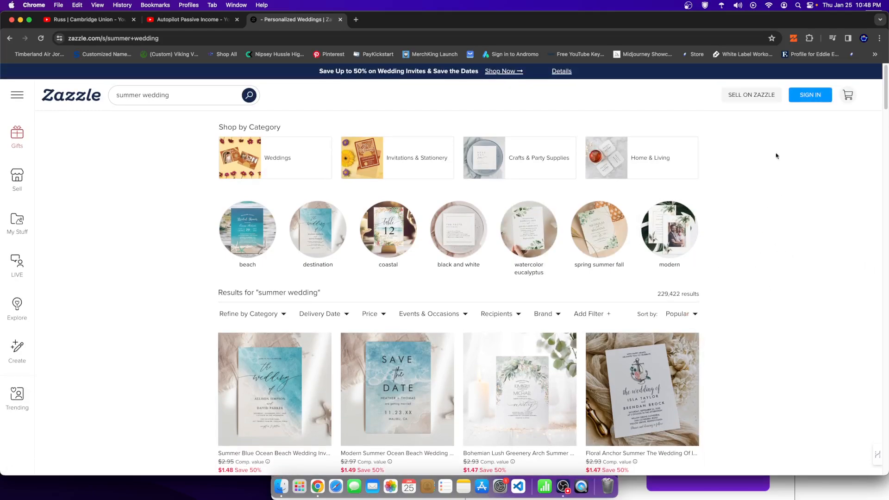
{"action": "left_click", "coordinate": [793, 38]}
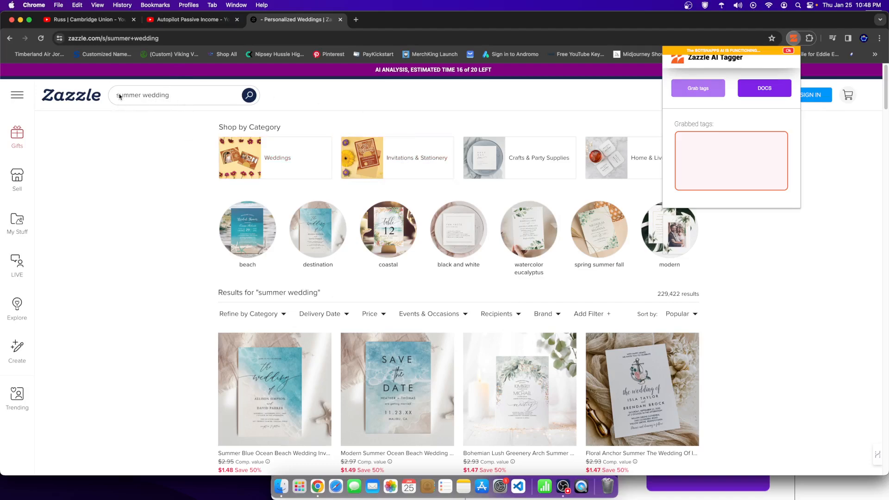
{"action": "left_click", "coordinate": [698, 88]}
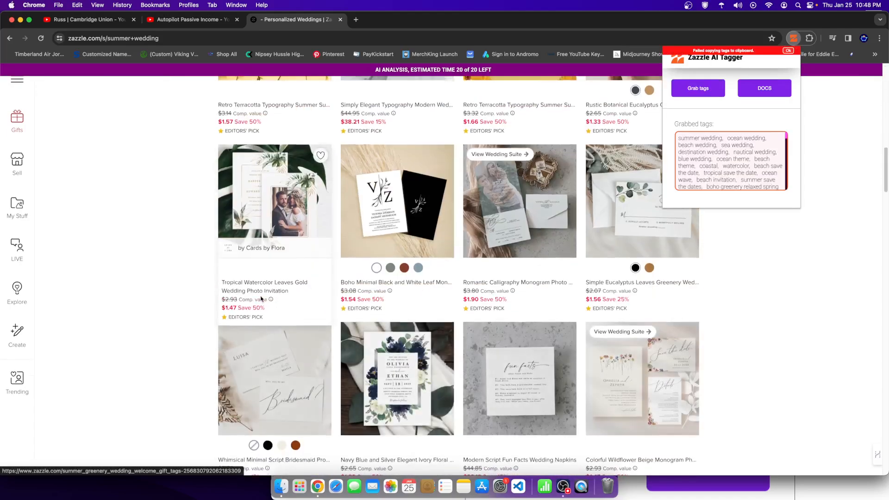
{"action": "scroll", "scroll_direction": "down", "scroll_amount": 3}
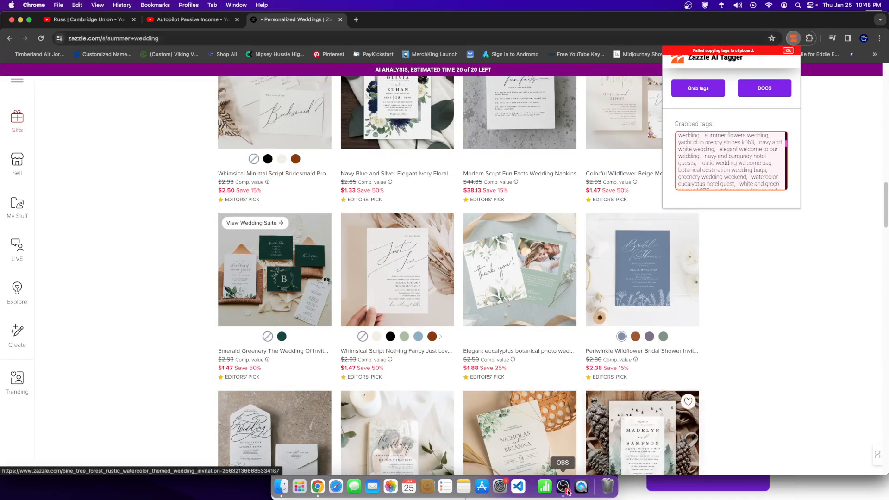
{"action": "left_click", "coordinate": [564, 486]}
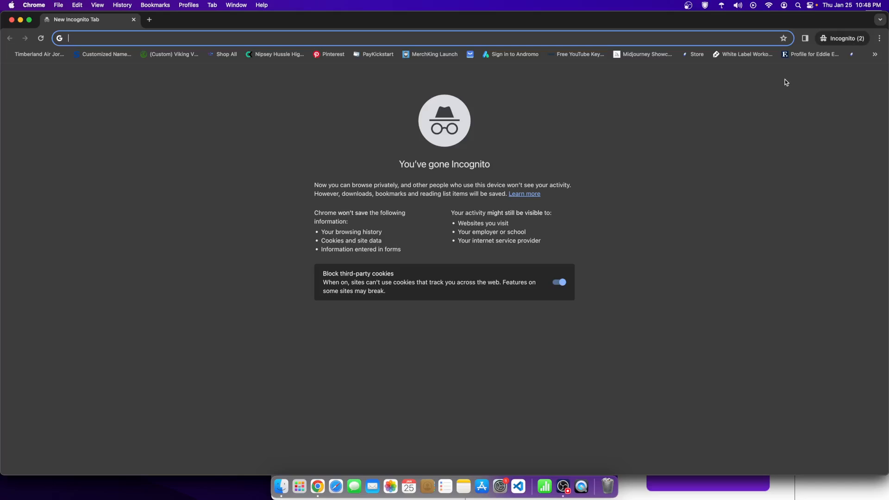
- Find Online Notepad via Google and paste the grabbed summer wedding tags into a note
{"action": "type", "text": "onlline note pad"}
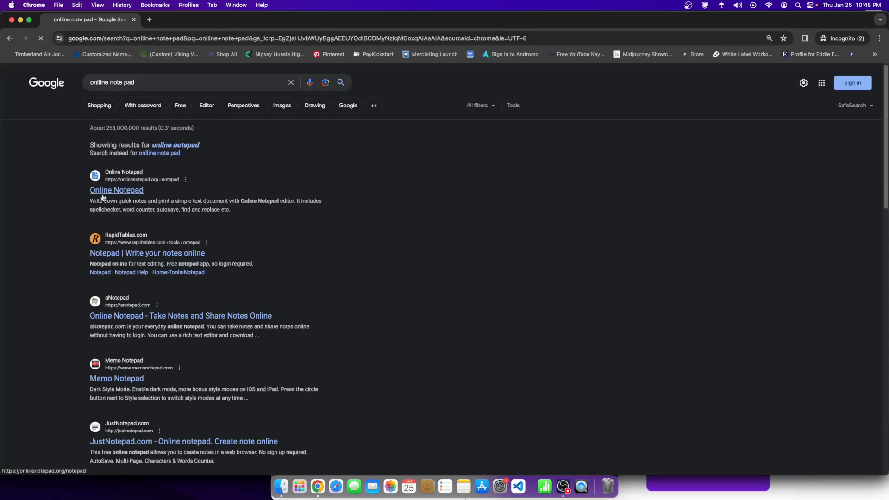
{"action": "left_click", "coordinate": [117, 190]}
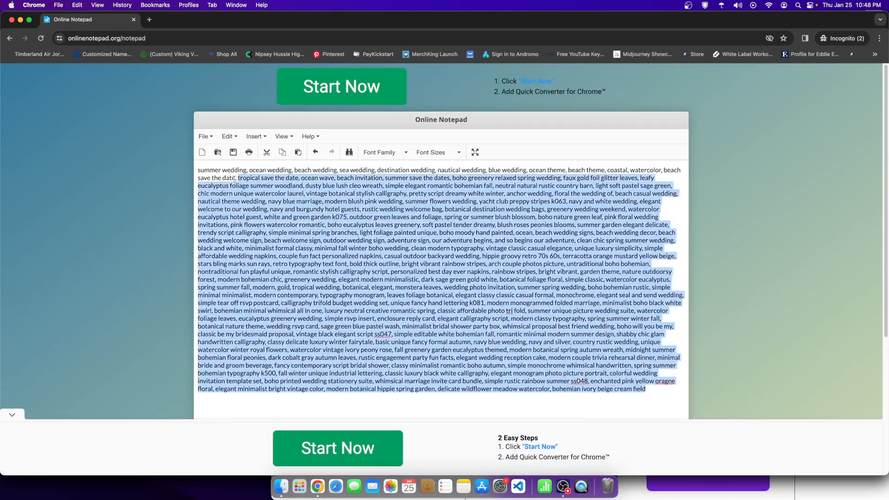
{"action": "left_click", "coordinate": [210, 171]}
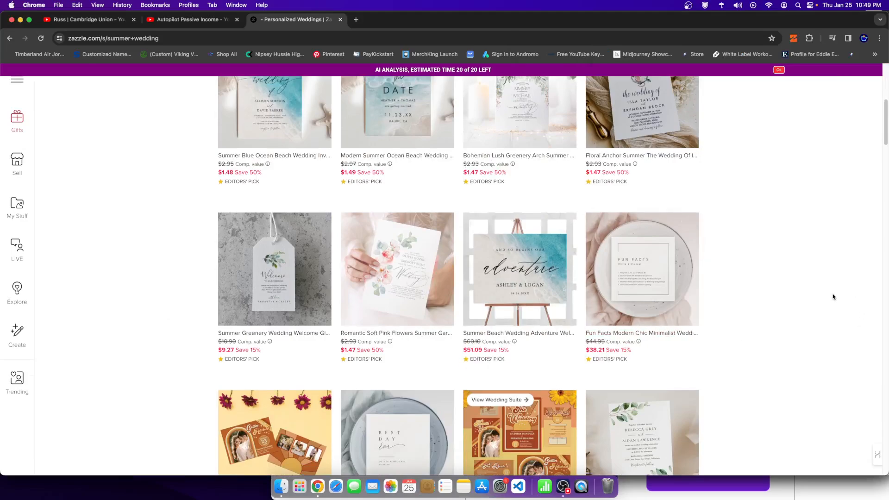
- Scroll through the Zazzle summer wedding results, then list open Chrome windows from the Dock
{"action": "scroll", "scroll_direction": "down", "scroll_amount": 3}
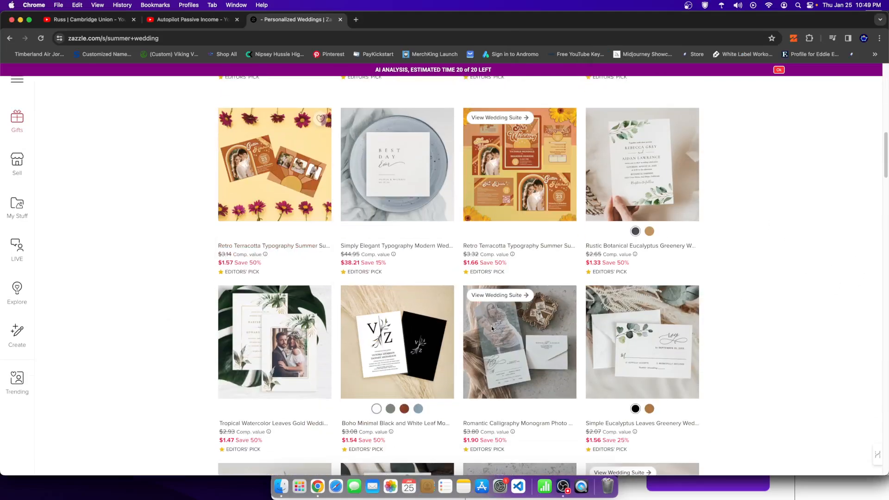
{"action": "scroll", "scroll_direction": "down", "scroll_amount": 3}
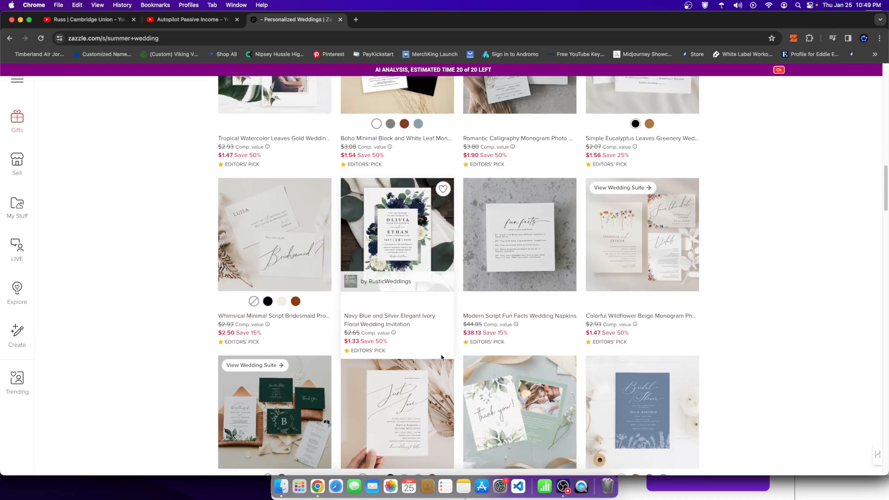
{"action": "scroll", "scroll_direction": "down", "scroll_amount": 3}
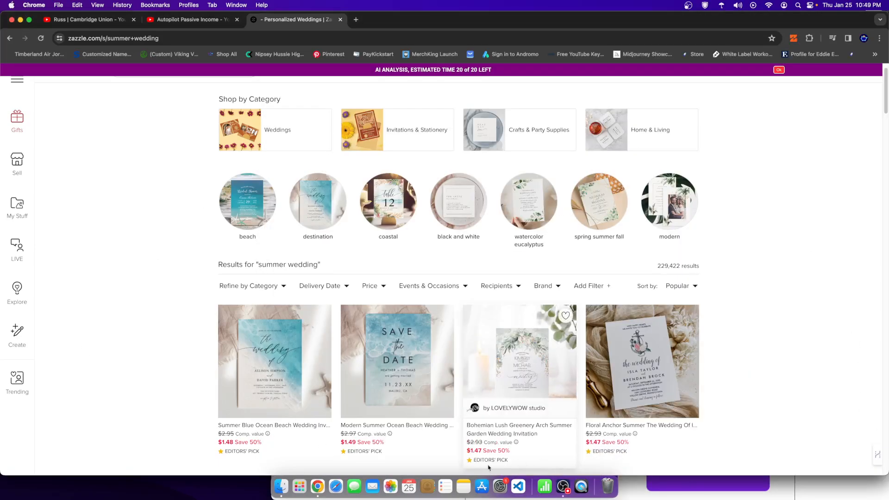
{"action": "scroll", "scroll_direction": "down", "scroll_amount": 3}
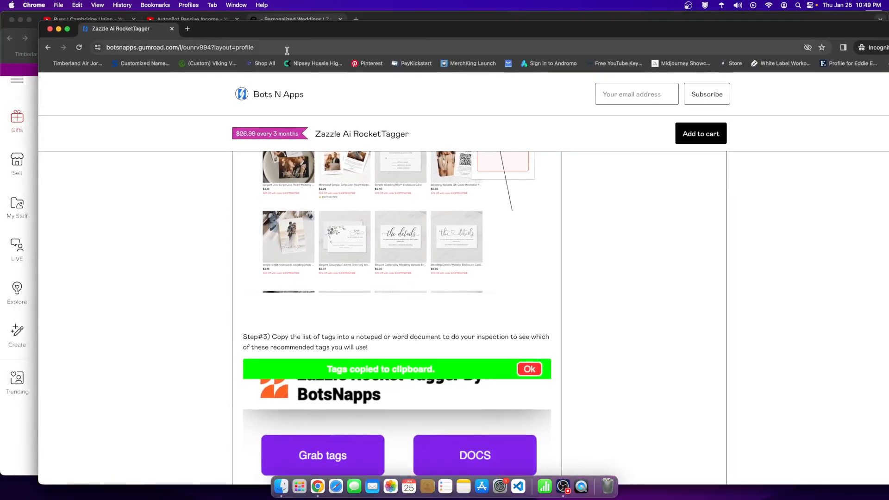
{"action": "right_click", "coordinate": [318, 487]}
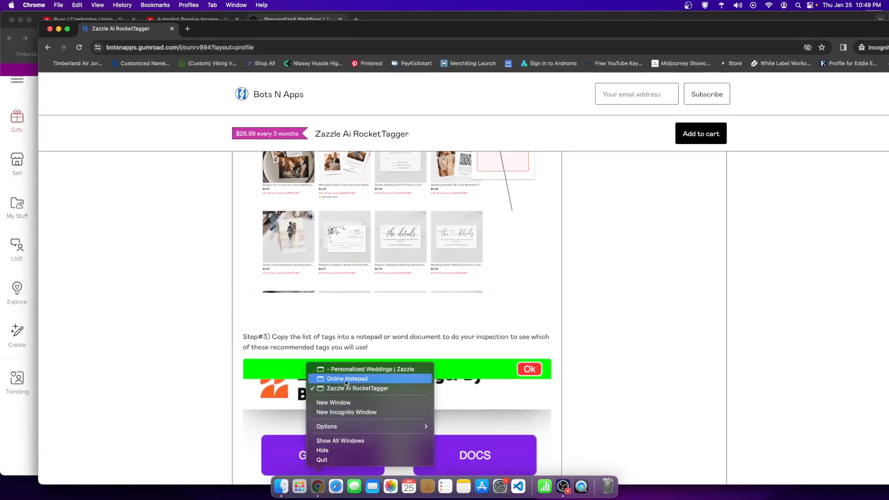
- In Online Notepad, close the ad and highlight 'navy blue marriage' and 'vintage classic casual elegance' tags
{"action": "left_click", "coordinate": [347, 377]}
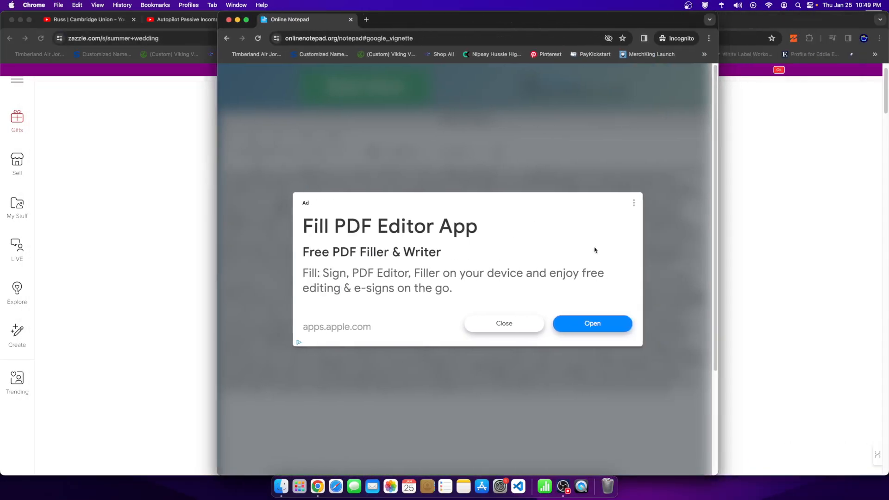
{"action": "left_click", "coordinate": [504, 323]}
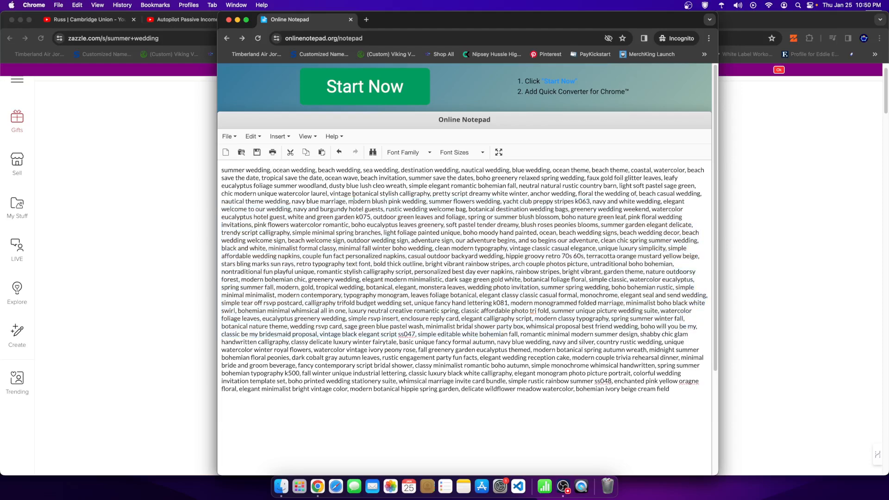
{"action": "double_click", "coordinate": [311, 201]}
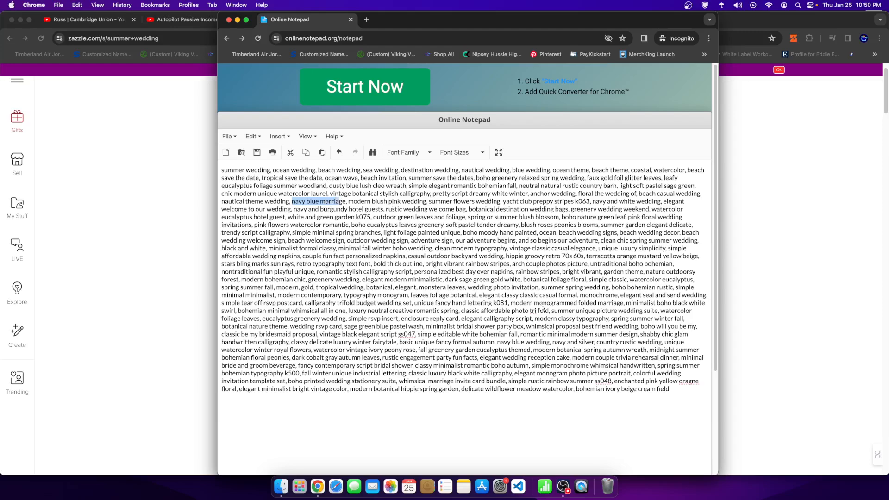
{"action": "double_click", "coordinate": [520, 248]}
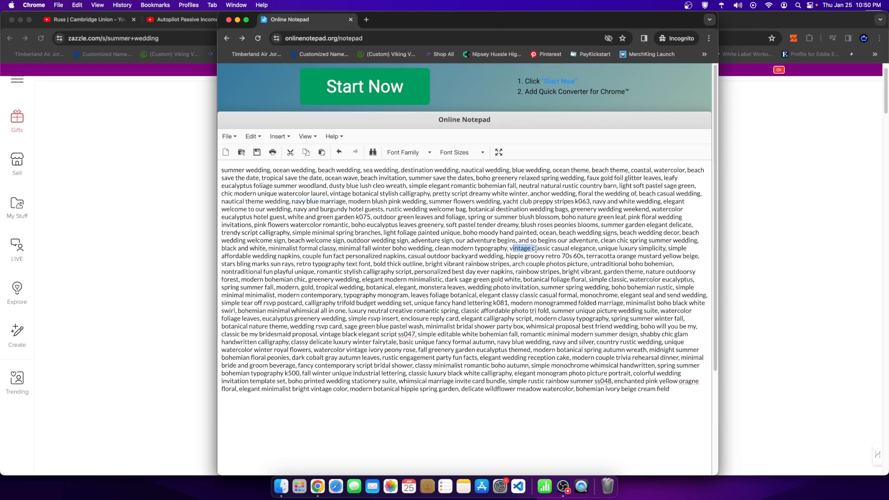
{"action": "left_click_drag", "start_coordinate": [513, 248], "coordinate": [593, 248]}
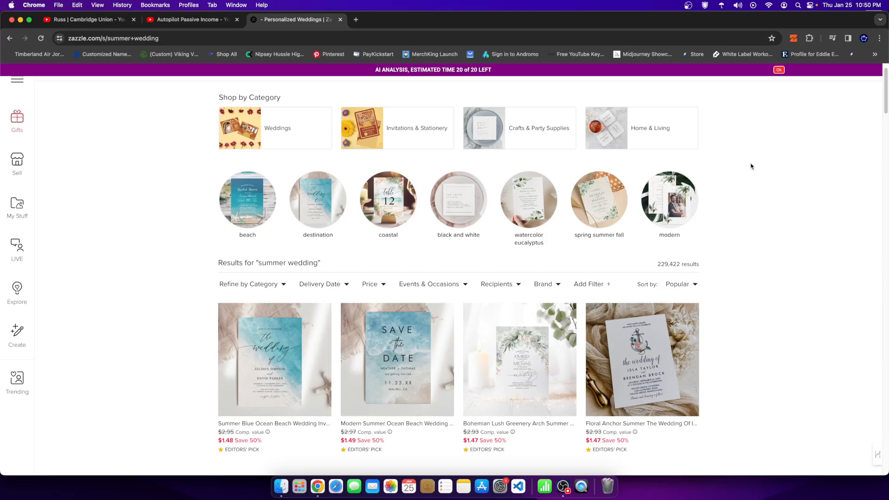
- Open the Modern Summer Ocean Beach Wedding Save The Date product from the results
{"action": "scroll", "scroll_direction": "down", "scroll_amount": 3}
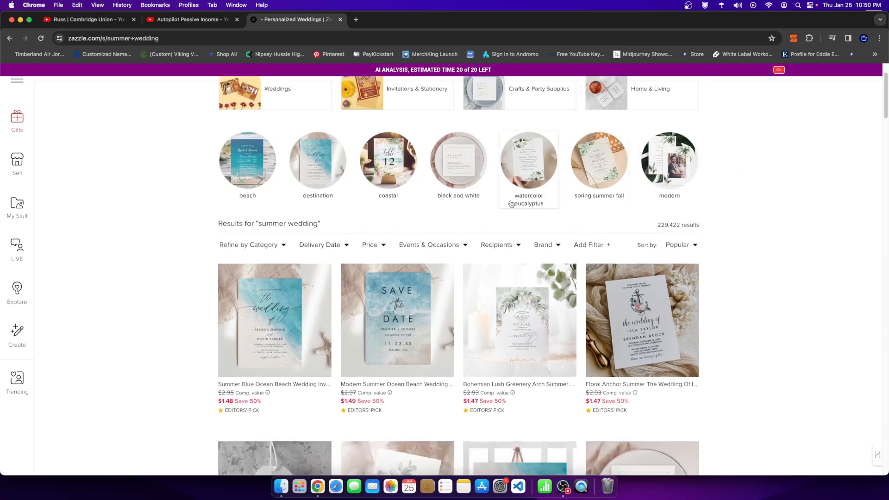
{"action": "scroll", "scroll_direction": "down", "scroll_amount": 3}
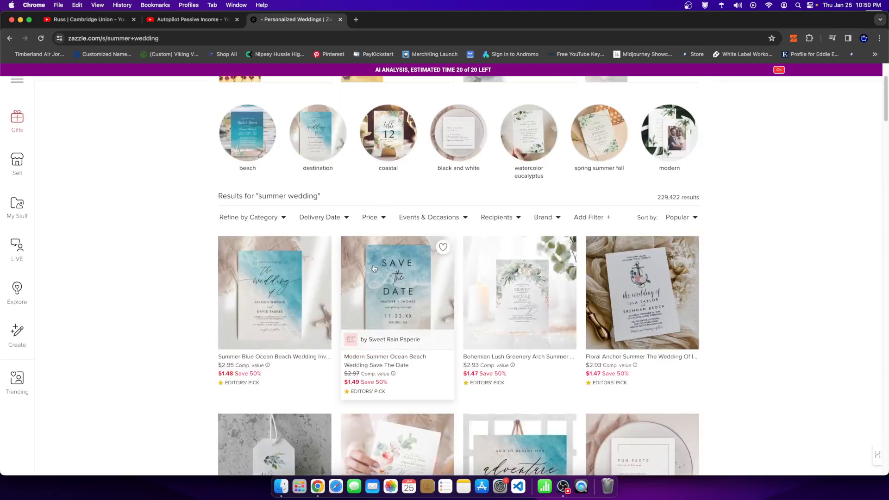
{"action": "left_click", "coordinate": [398, 283]}
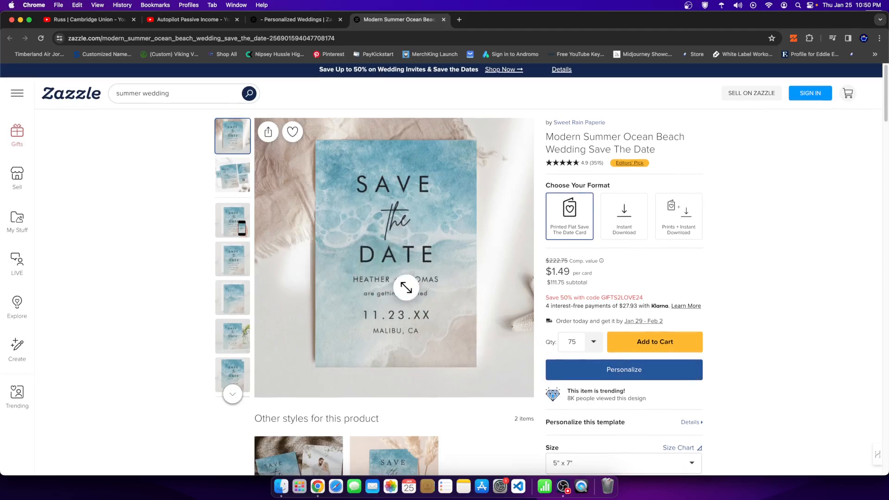
{"action": "scroll", "scroll_direction": "down", "scroll_amount": 3}
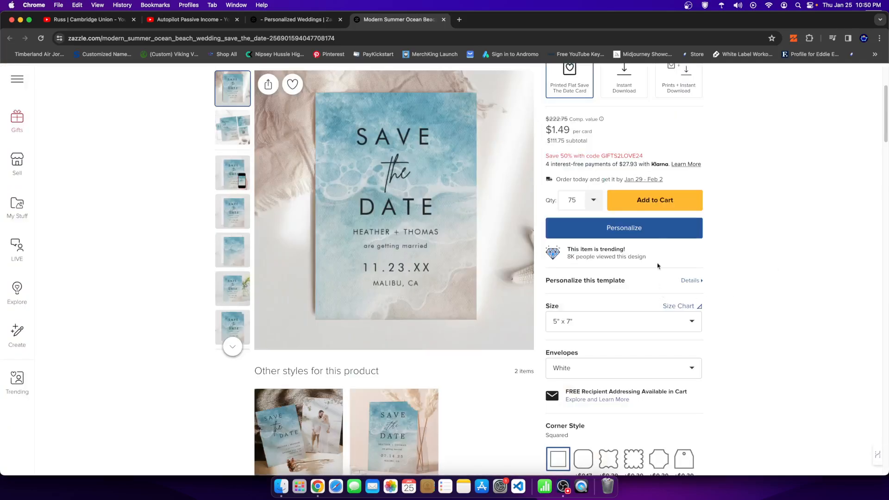
- Personalize the save-the-date and edit the 'are getting married' field
{"action": "left_click", "coordinate": [623, 228]}
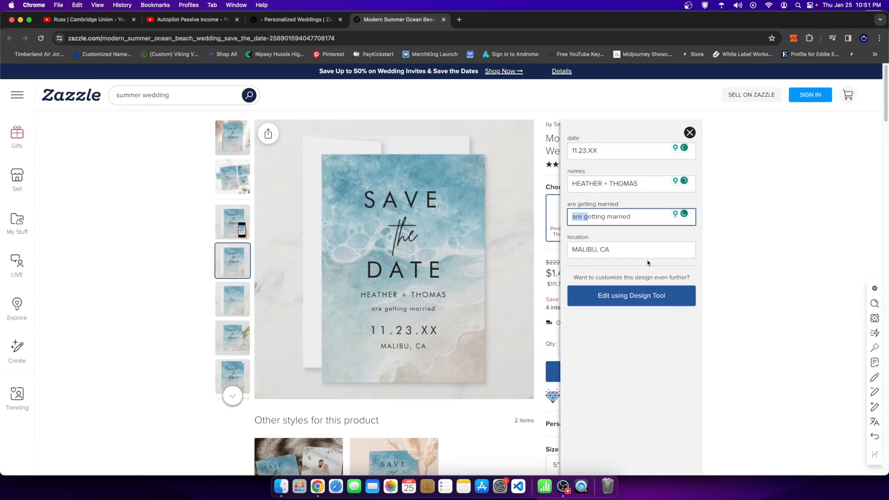
{"action": "left_click", "coordinate": [649, 217]}
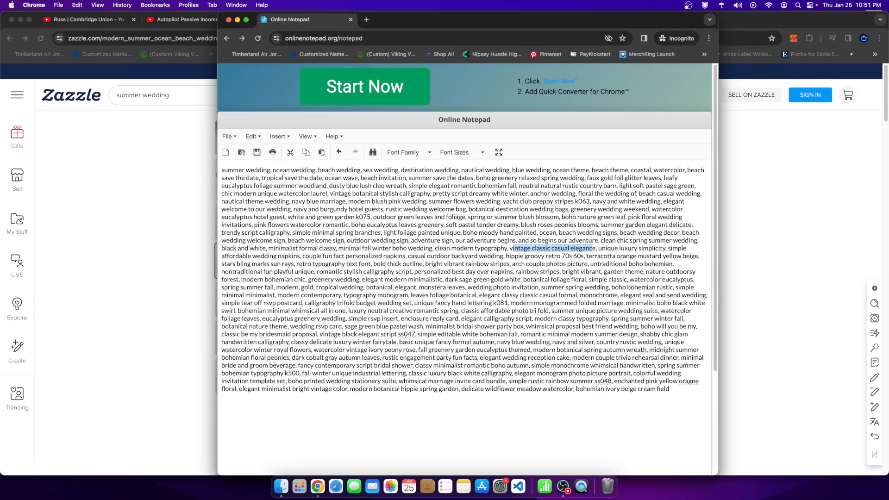
- Mark the fall greenery garden tag in the notepad list and return to the Zazzle save the date
{"action": "scroll", "scroll_direction": "down", "scroll_amount": 3}
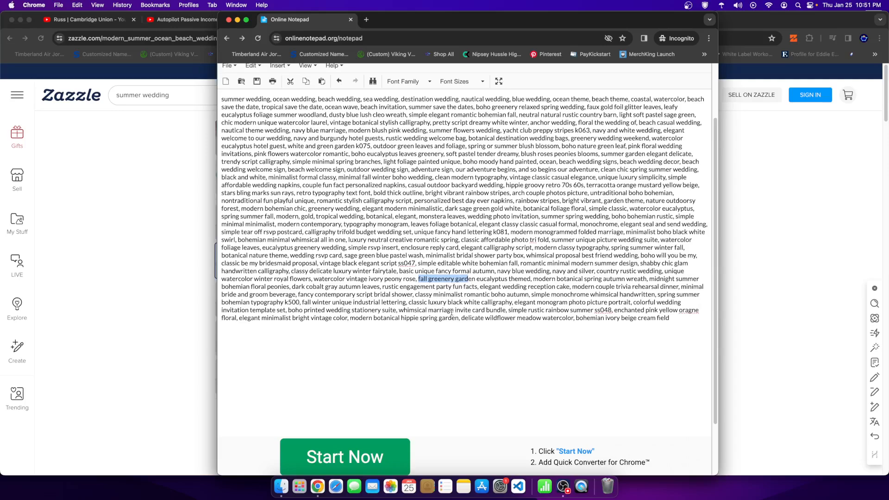
{"action": "left_click", "coordinate": [400, 19]}
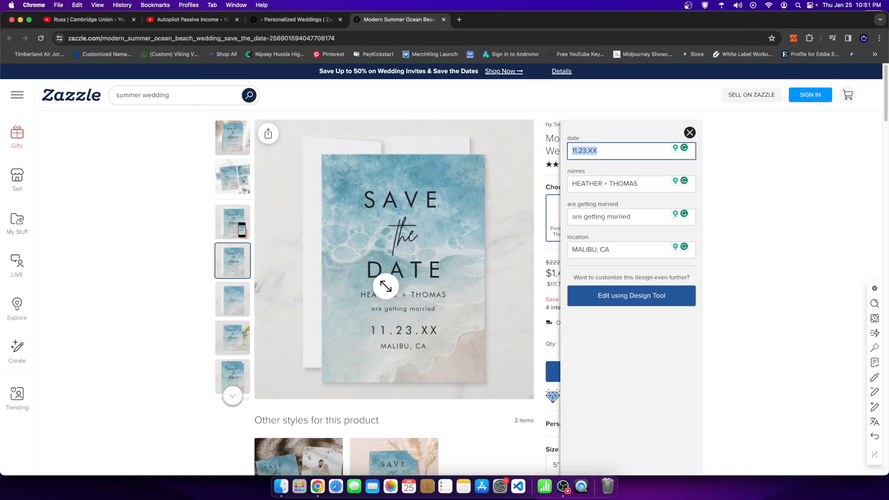
- Browse the Autopilot Passive Income channel's Videos grid, then return to the Zazzle save the date
{"action": "left_click", "coordinate": [191, 20]}
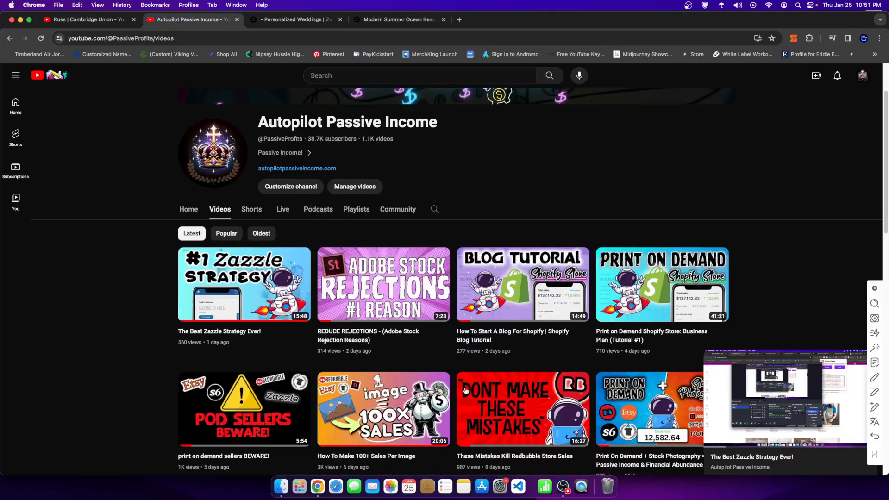
{"action": "scroll", "scroll_direction": "down", "scroll_amount": 3}
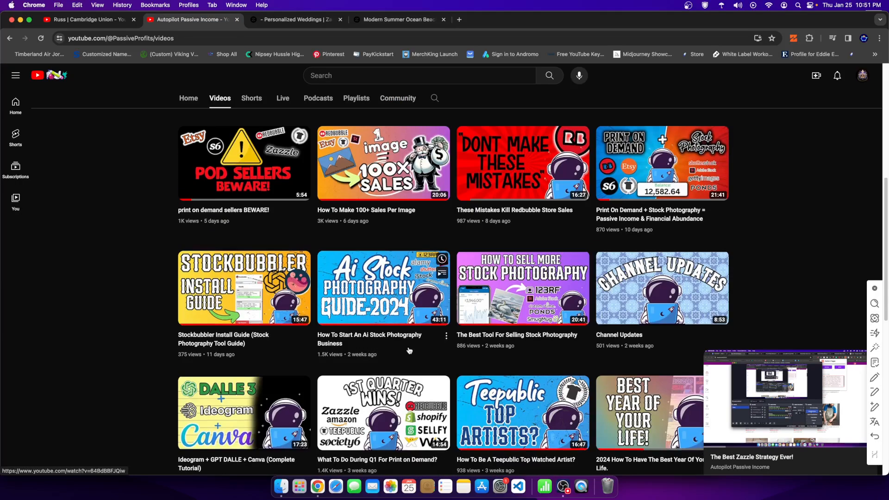
{"action": "mouse_move", "coordinate": [89, 330]}
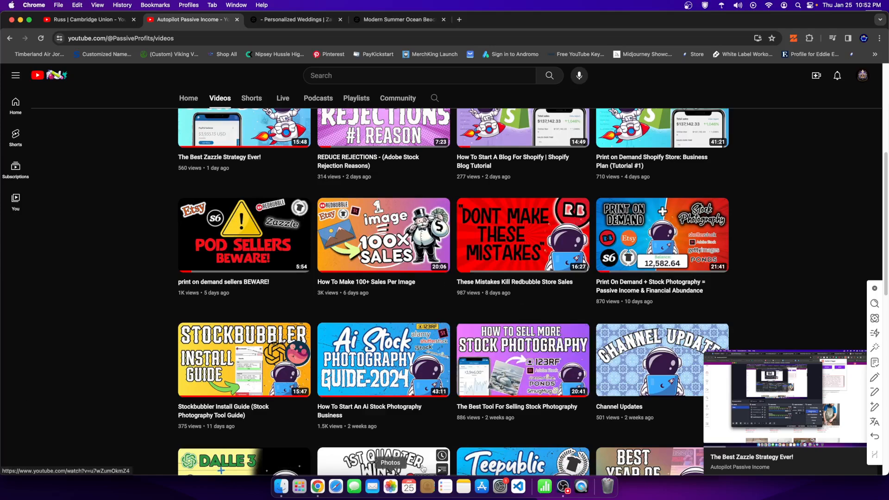
{"action": "right_click", "coordinate": [316, 487]}
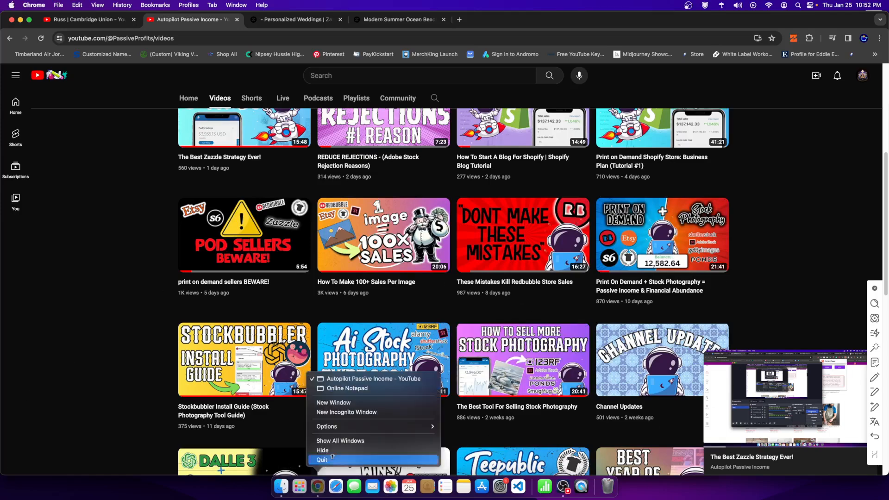
{"action": "left_click", "coordinate": [348, 388]}
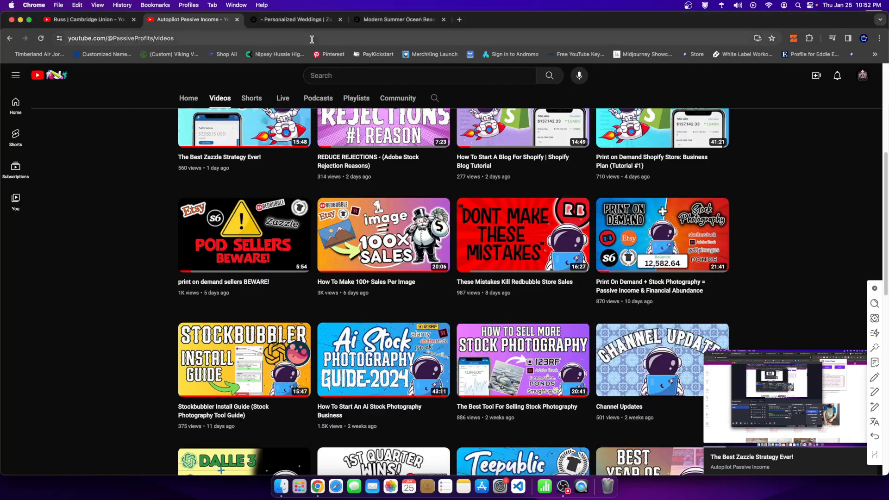
{"action": "left_click", "coordinate": [397, 20]}
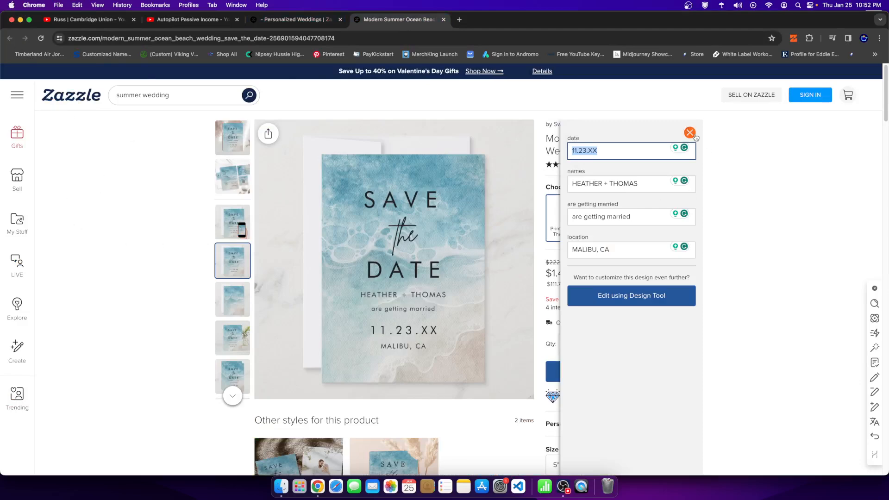
- Dismiss the personalization fields and scroll up and down through Zazzle's summer wedding invitation results
{"action": "left_click", "coordinate": [689, 133]}
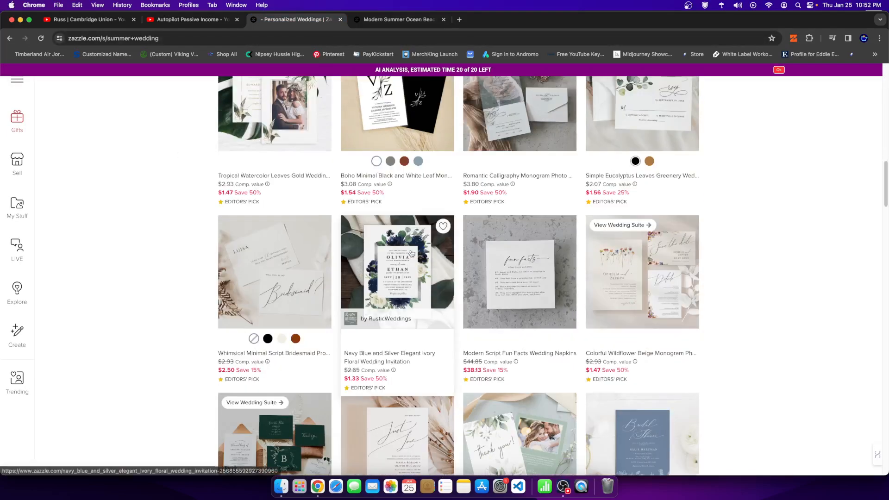
{"action": "scroll", "scroll_direction": "down", "scroll_amount": 3}
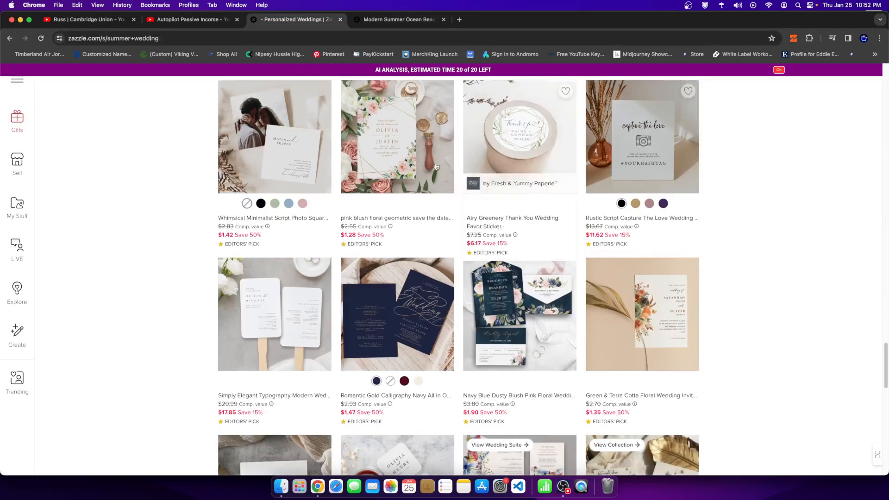
{"action": "scroll", "scroll_direction": "down", "scroll_amount": 3}
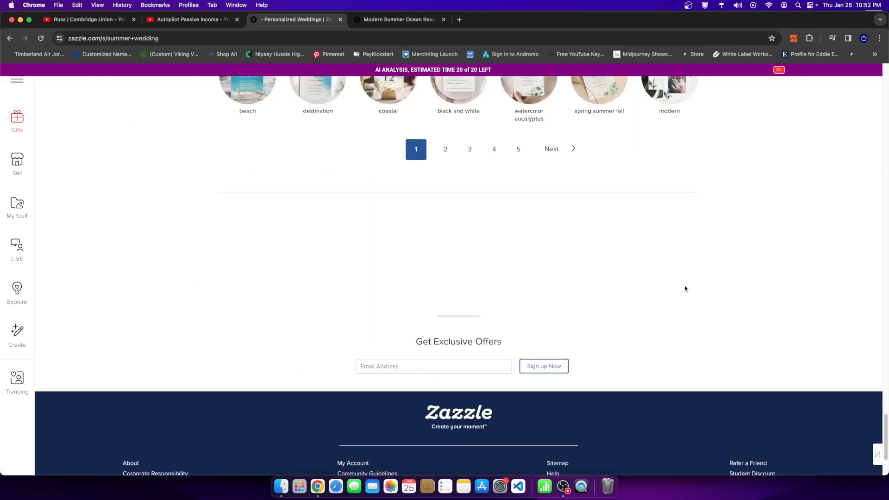
{"action": "scroll", "scroll_direction": "up", "scroll_amount": 3}
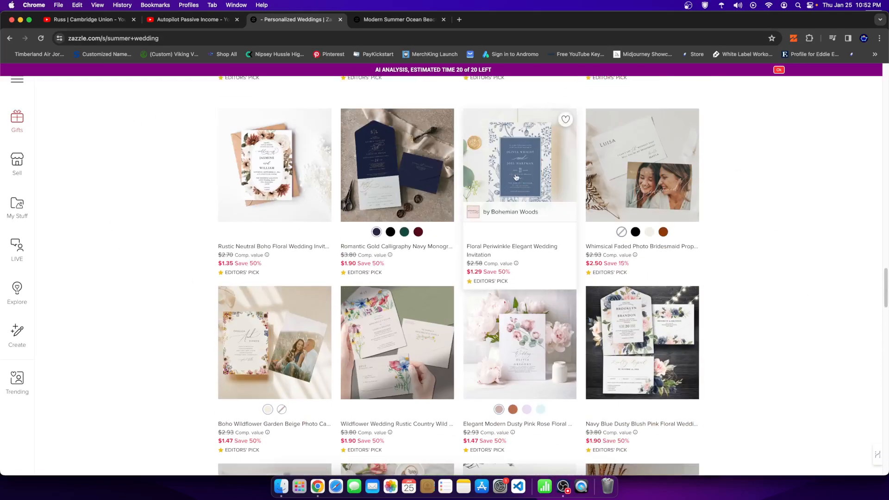
{"action": "scroll", "scroll_direction": "up", "scroll_amount": 3}
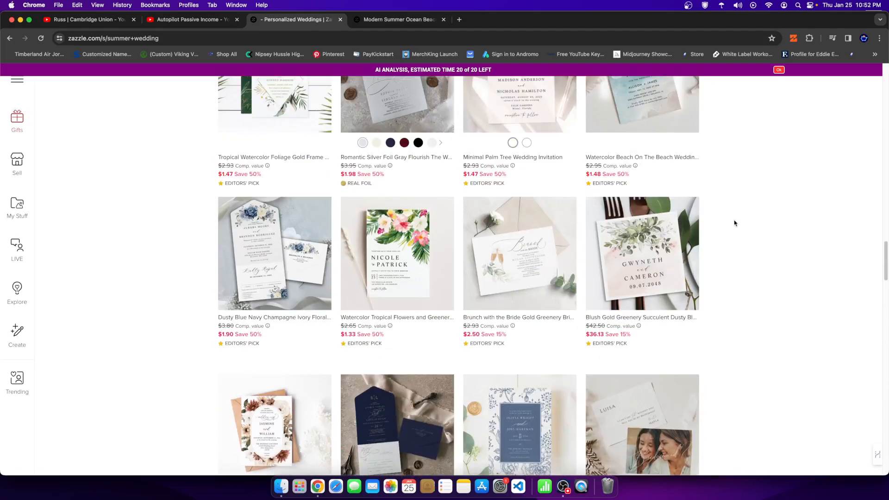
{"action": "scroll", "scroll_direction": "down", "scroll_amount": 3}
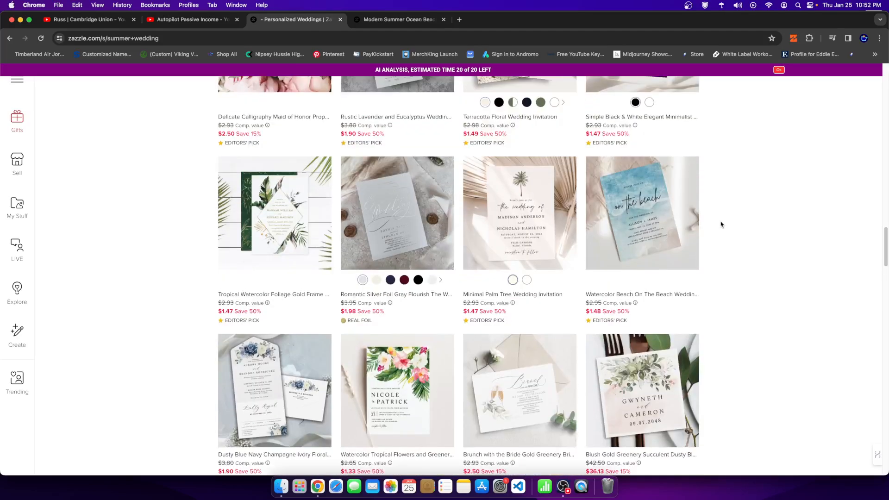
{"action": "scroll", "scroll_direction": "down", "scroll_amount": 3}
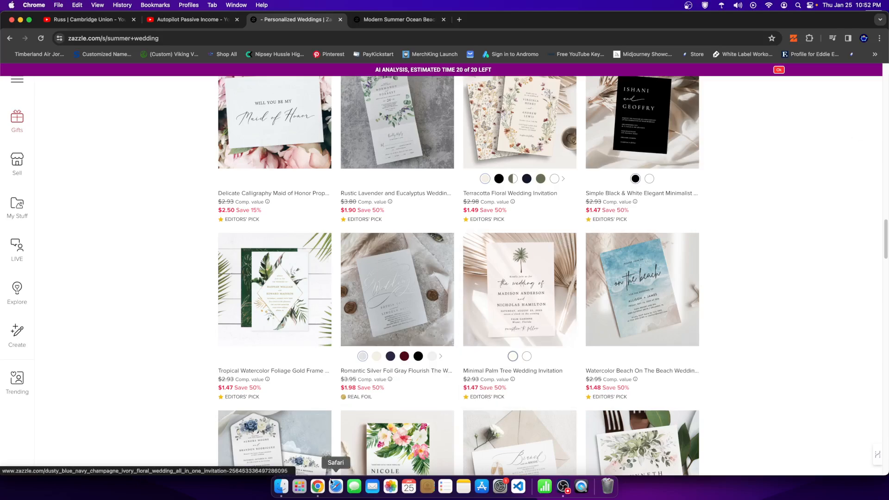
{"action": "mouse_move", "coordinate": [317, 486]}
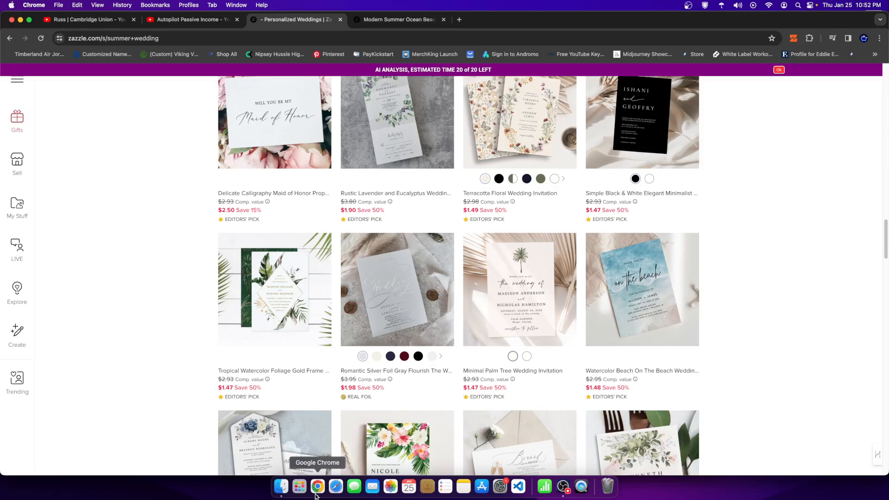
{"action": "right_click", "coordinate": [317, 486]}
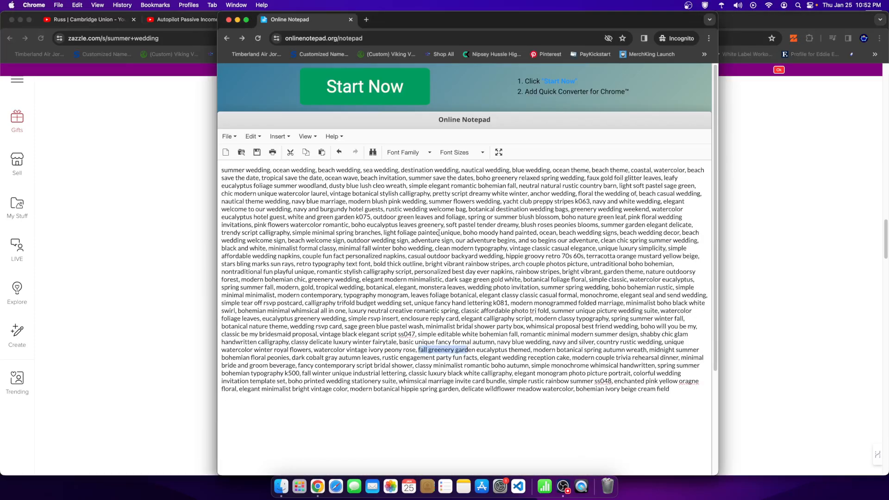
- Scroll further down the Zazzle summer wedding results from the results tab
{"action": "left_click", "coordinate": [295, 19]}
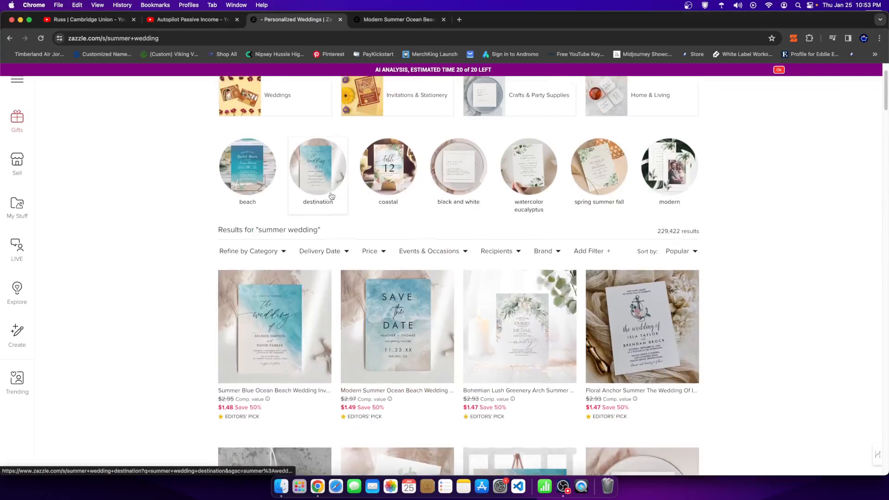
{"action": "scroll", "scroll_direction": "down", "scroll_amount": 3}
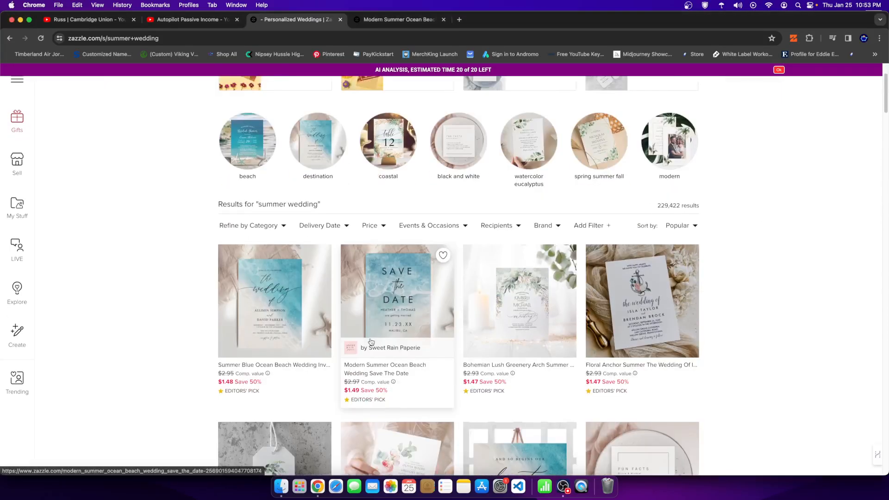
{"action": "scroll", "scroll_direction": "down", "scroll_amount": 3}
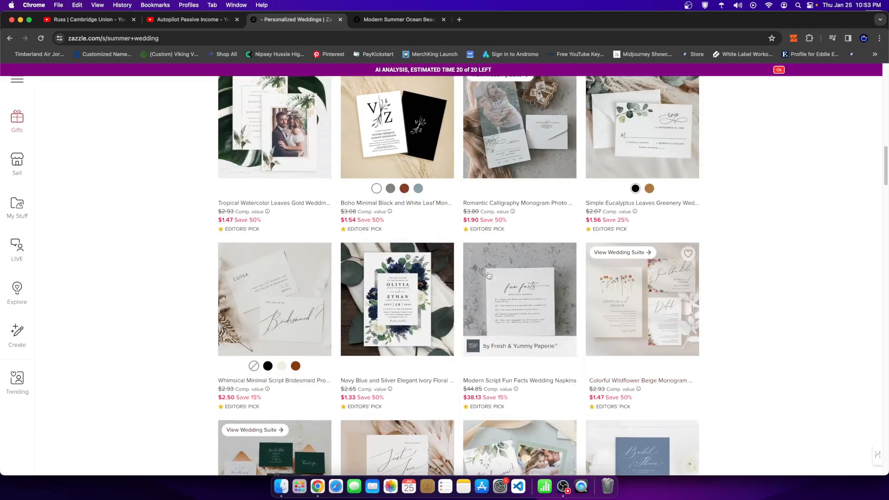
{"action": "scroll", "scroll_direction": "down", "scroll_amount": 3}
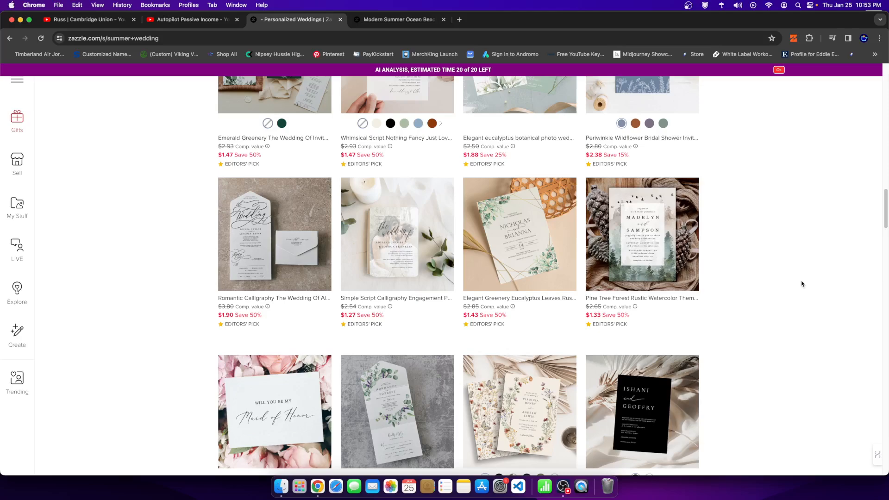
{"action": "right_click", "coordinate": [317, 486]}
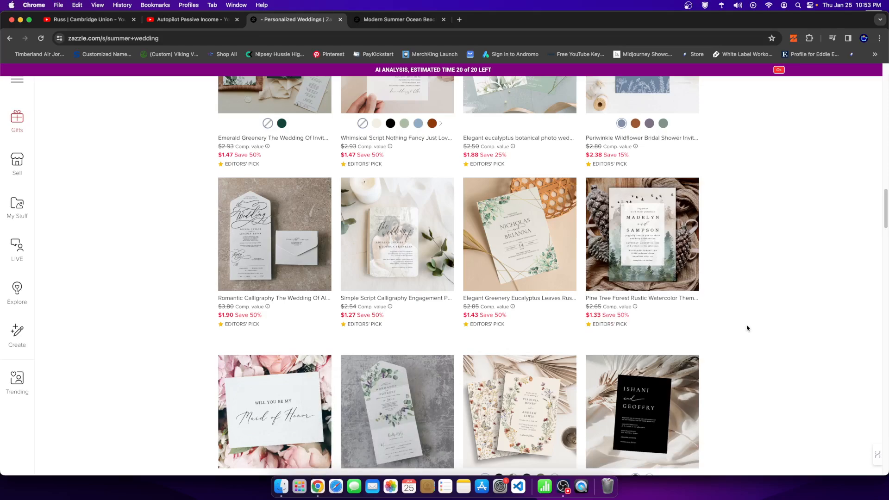
{"action": "mouse_move", "coordinate": [761, 106]}
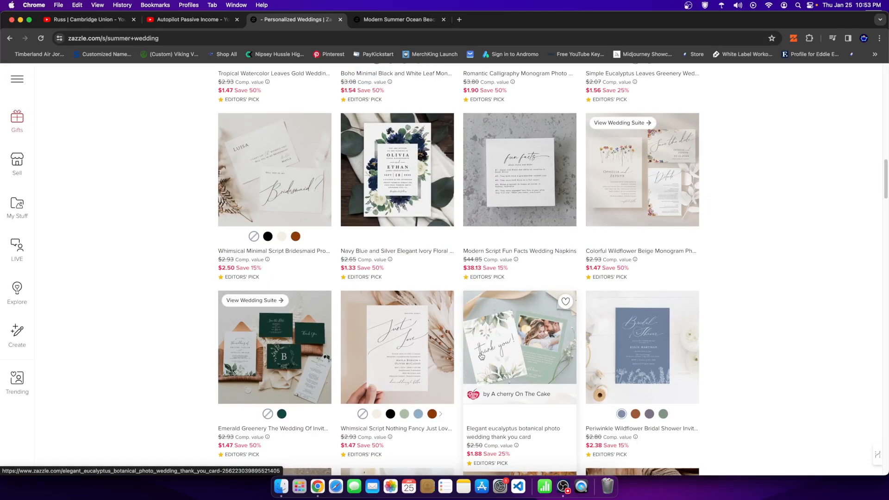
- Switch browser windows via the Chrome Dock menu to reach the YouTube channel's videos page
{"action": "right_click", "coordinate": [317, 486]}
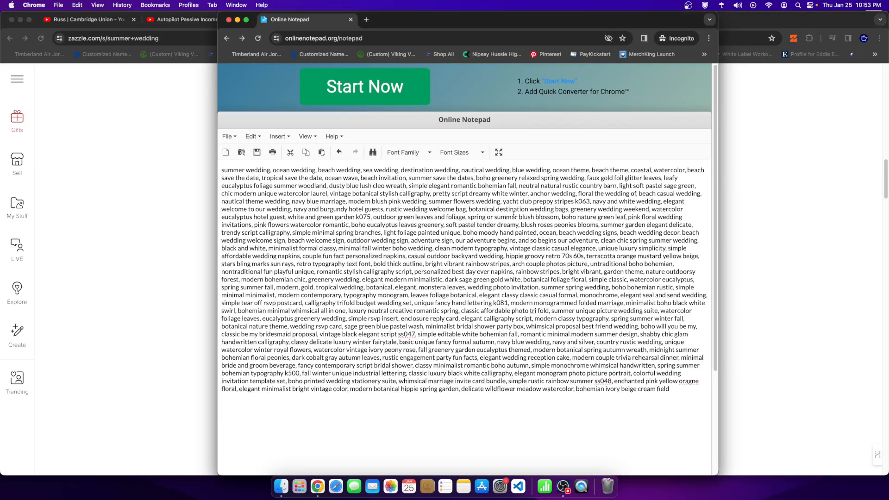
{"action": "left_click", "coordinate": [294, 20]}
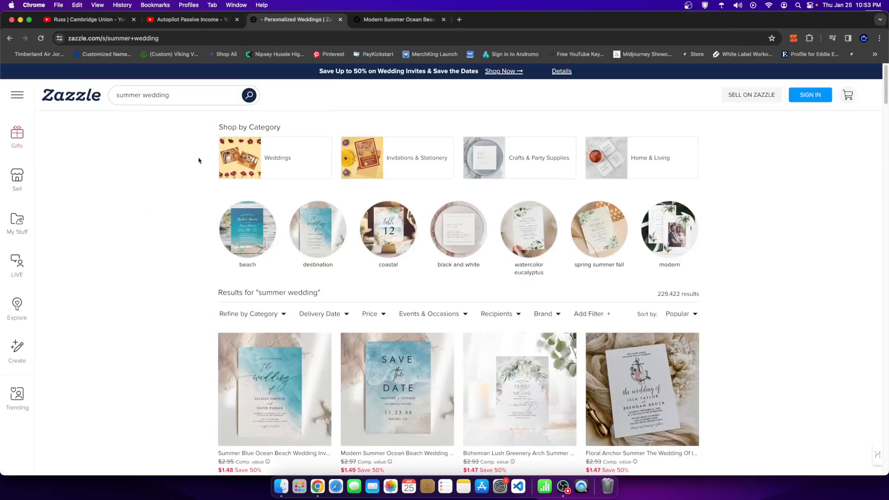
{"action": "right_click", "coordinate": [317, 487]}
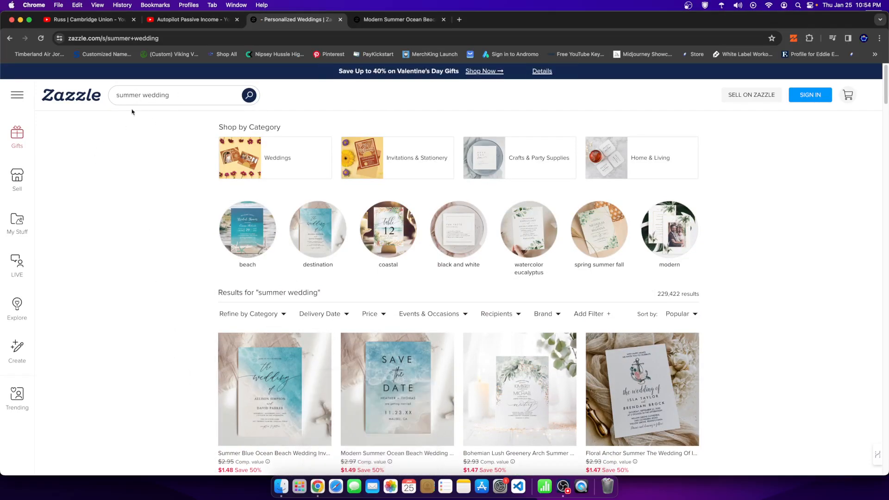
{"action": "mouse_move", "coordinate": [120, 316]}
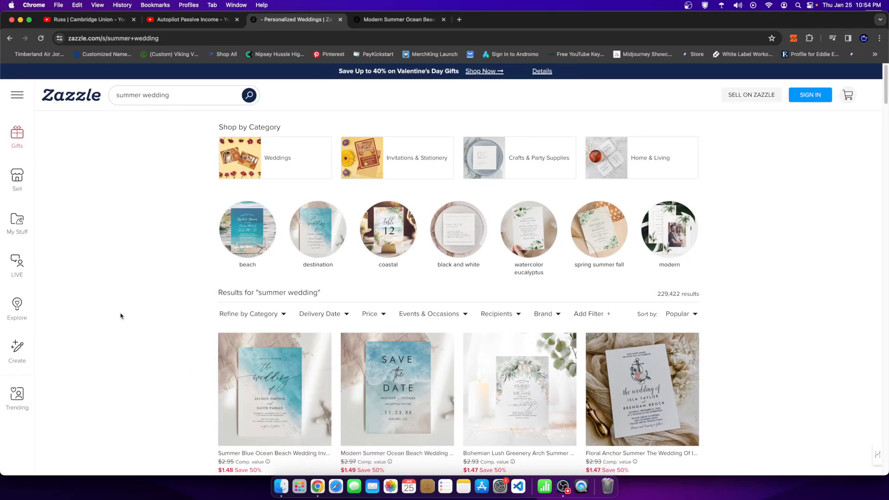
{"action": "right_click", "coordinate": [317, 486]}
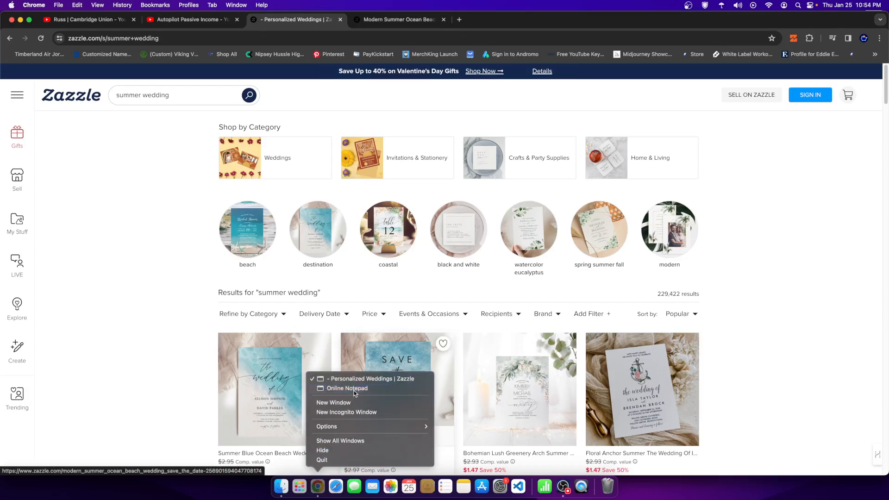
{"action": "left_click", "coordinate": [347, 388]}
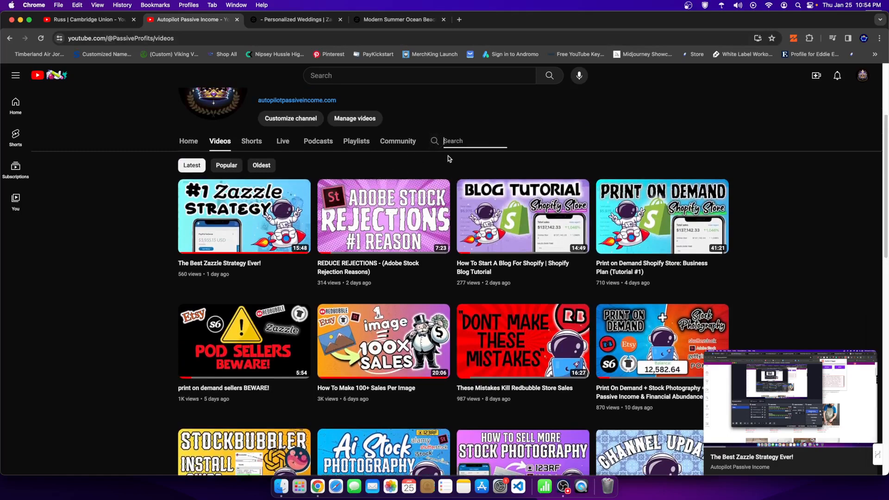
{"action": "type", "text": "zazzle"}
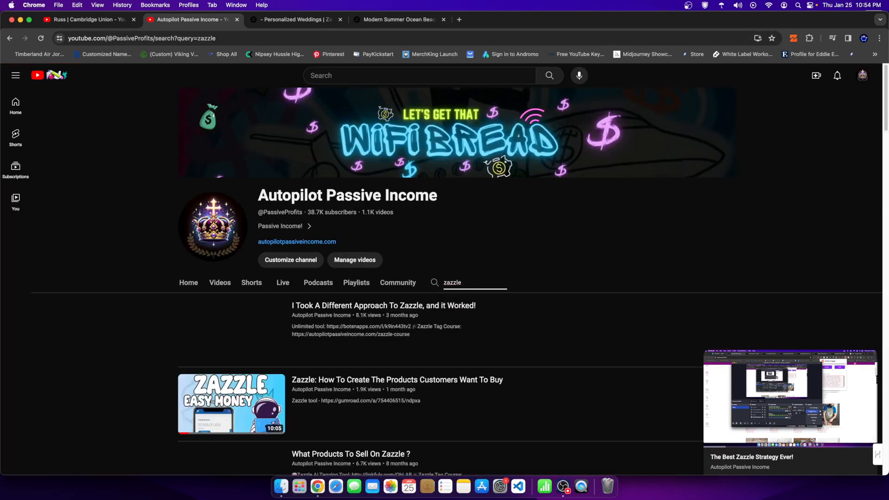
{"action": "scroll", "scroll_direction": "down", "scroll_amount": 3}
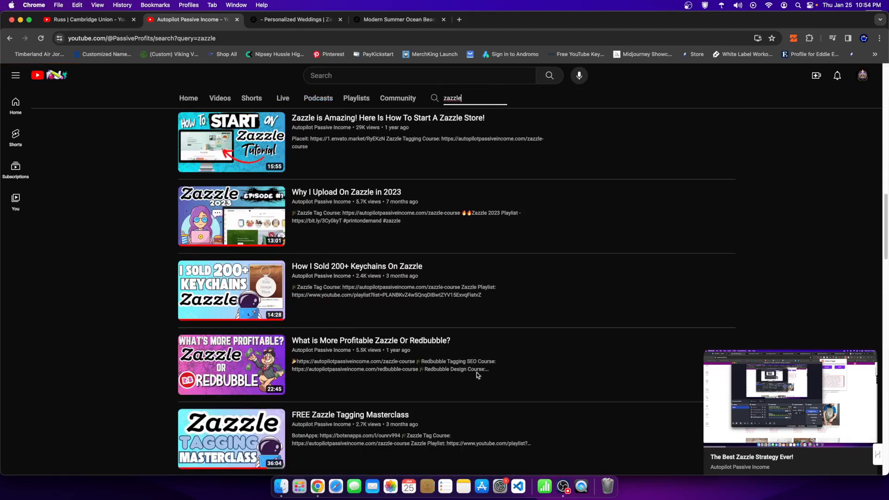
{"action": "scroll", "scroll_direction": "down", "scroll_amount": 3}
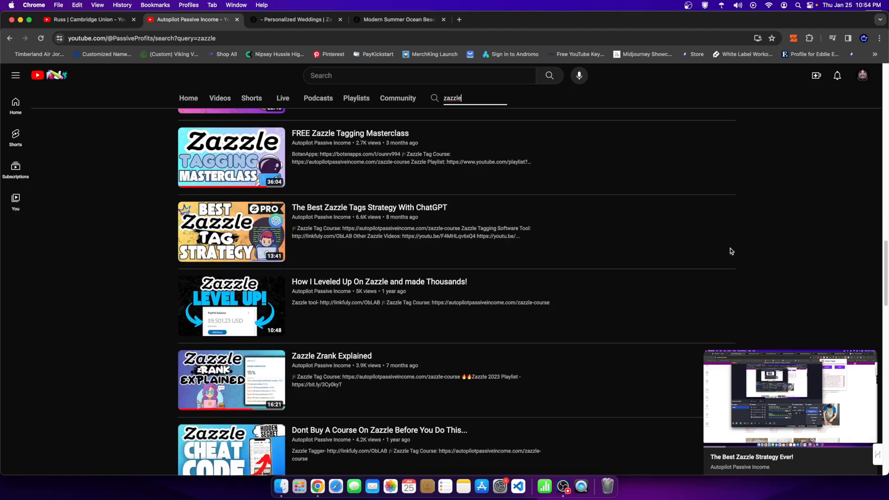
{"action": "scroll", "scroll_direction": "down", "scroll_amount": 3}
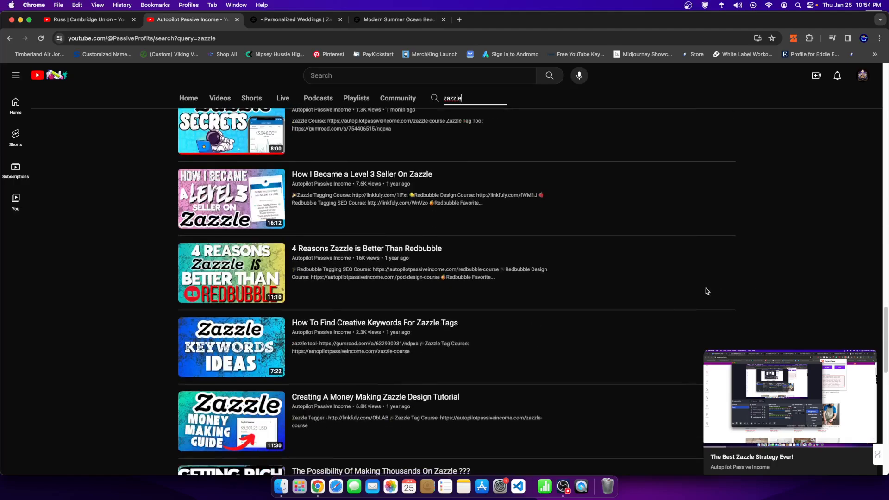
{"action": "scroll", "scroll_direction": "down", "scroll_amount": 3}
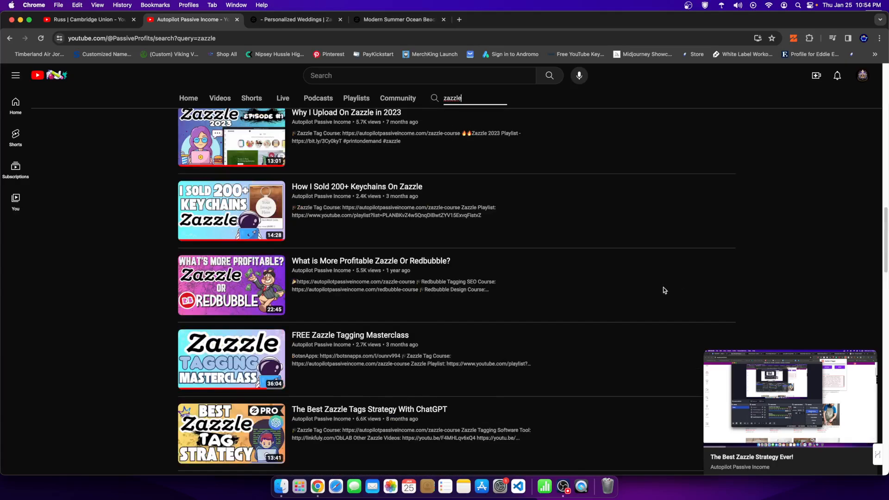
{"action": "scroll", "scroll_direction": "down", "scroll_amount": 3}
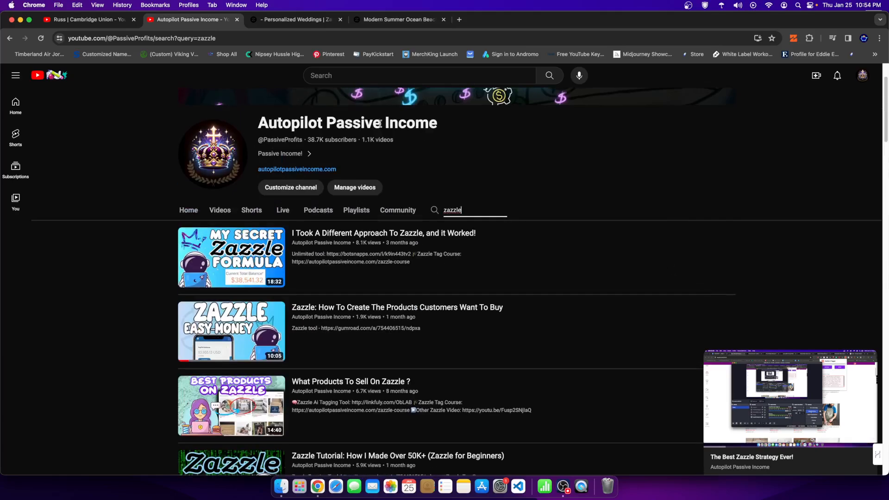
{"action": "scroll", "scroll_direction": "down", "scroll_amount": 3}
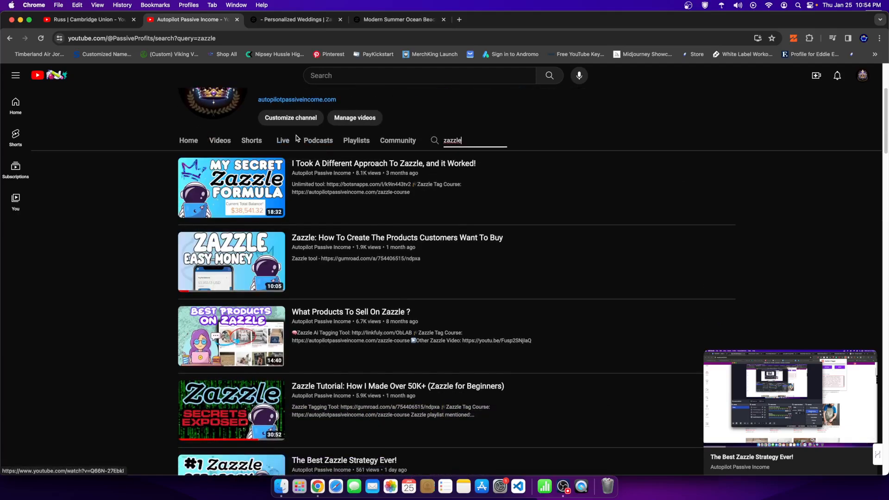
{"action": "left_click", "coordinate": [219, 140]}
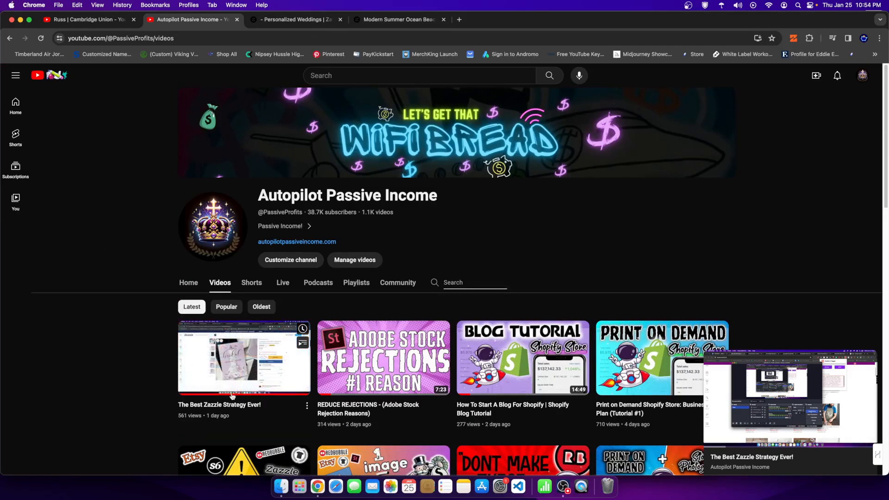
{"action": "left_click", "coordinate": [244, 359]}
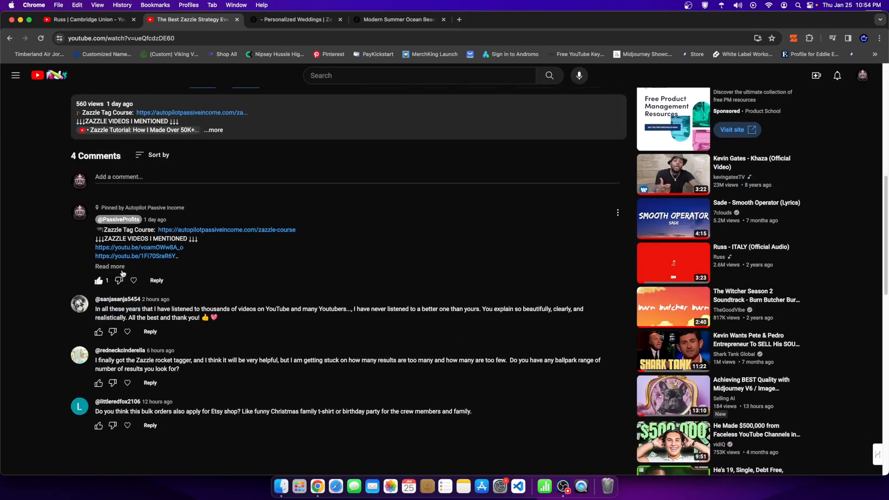
{"action": "left_click", "coordinate": [110, 267]}
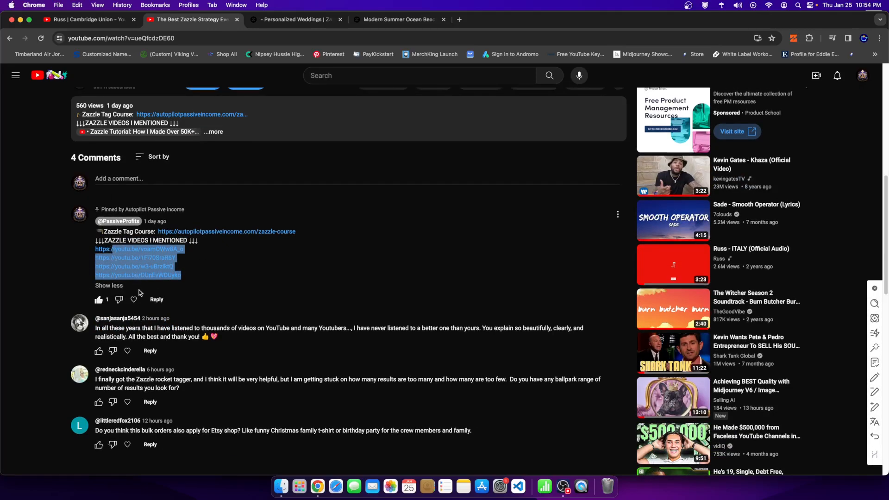
{"action": "left_click", "coordinate": [294, 19]}
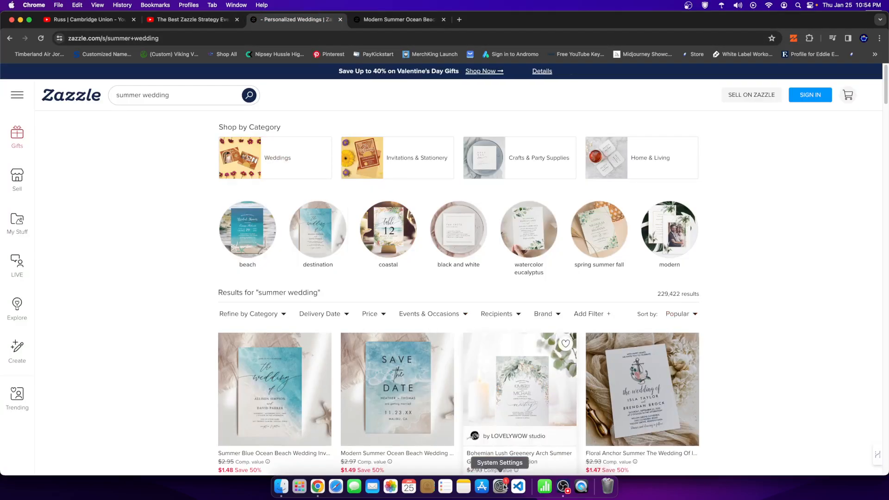
- Write a SUMMER WEDDING heading above the keyword list in Online Notepad and select the whole block
{"action": "right_click", "coordinate": [317, 487]}
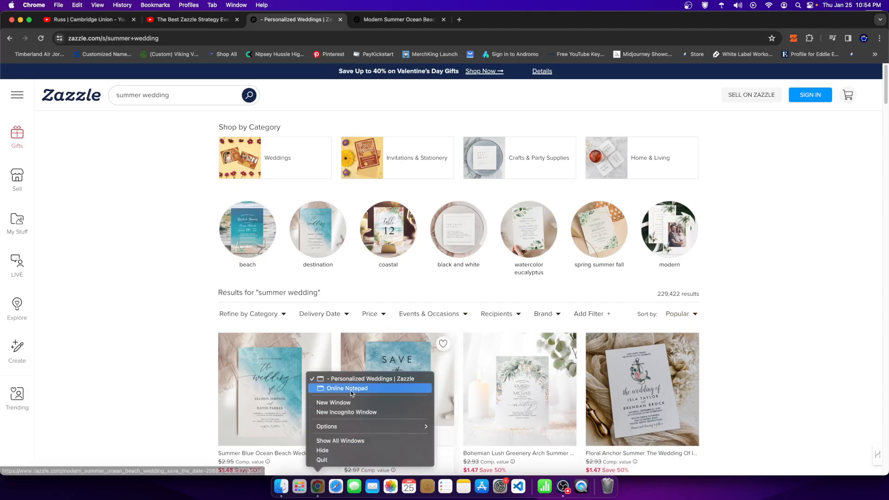
{"action": "left_click", "coordinate": [347, 388]}
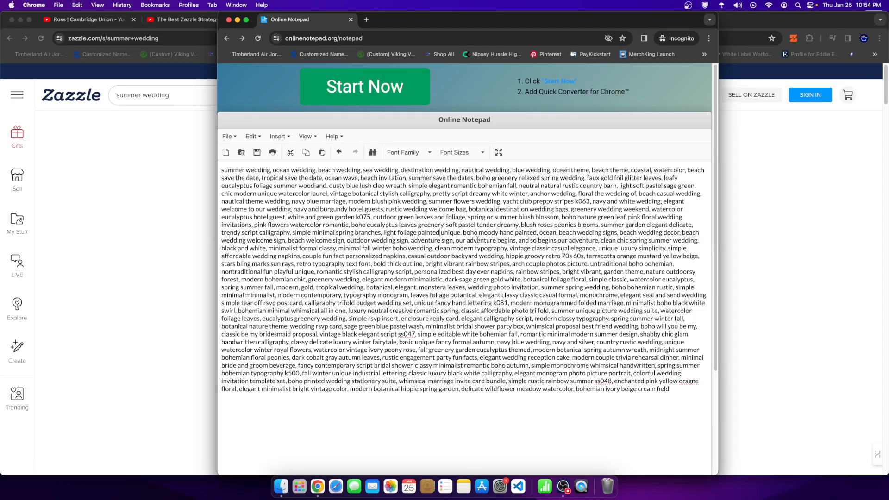
{"action": "mouse_move", "coordinate": [322, 132]}
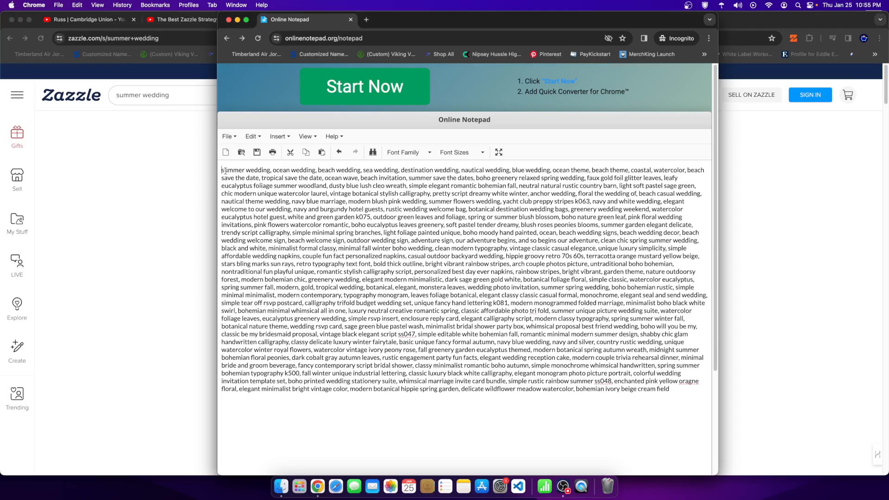
{"action": "type", "text": "SUM"}
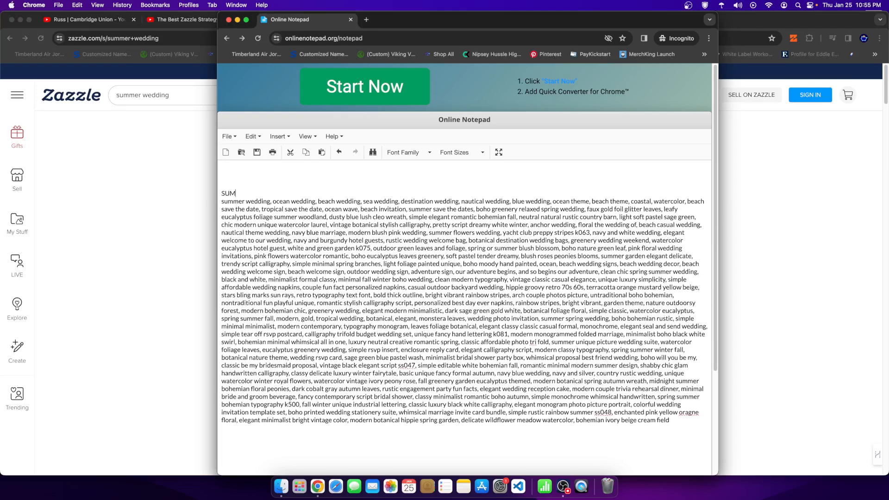
{"action": "type", "text": "MER WEDDING"}
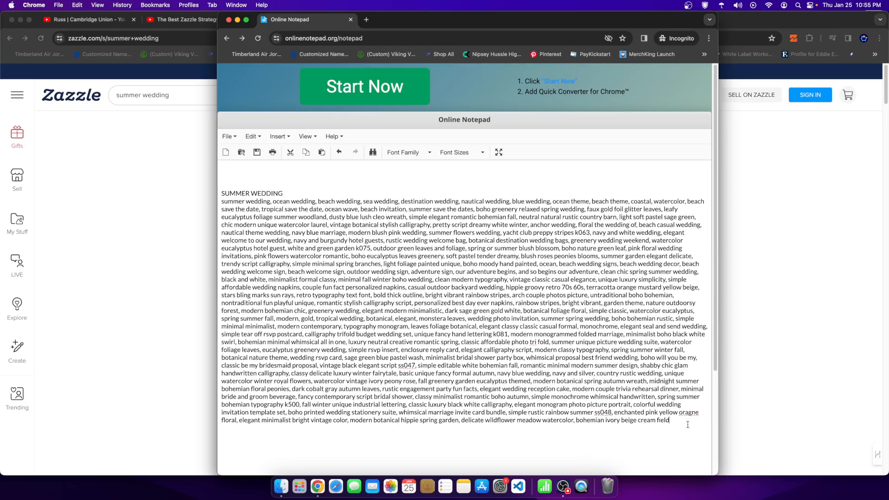
{"action": "key", "text": "cmd+a"}
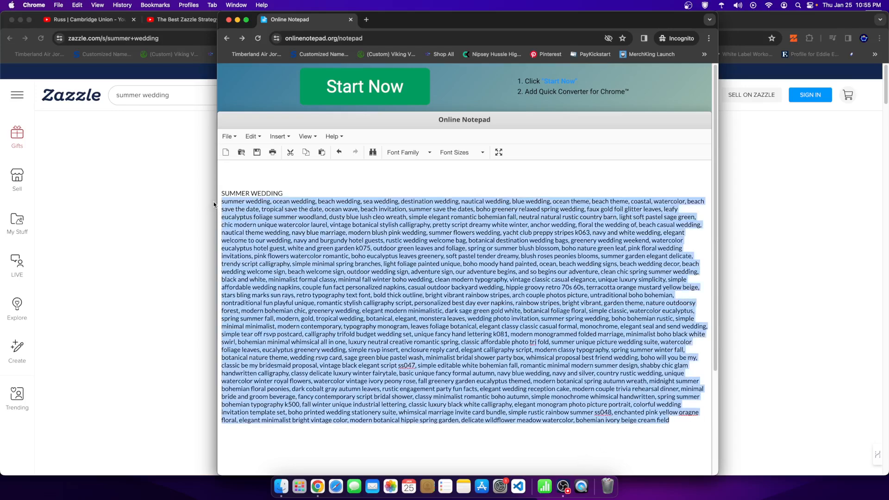
{"action": "right_click", "coordinate": [317, 486]}
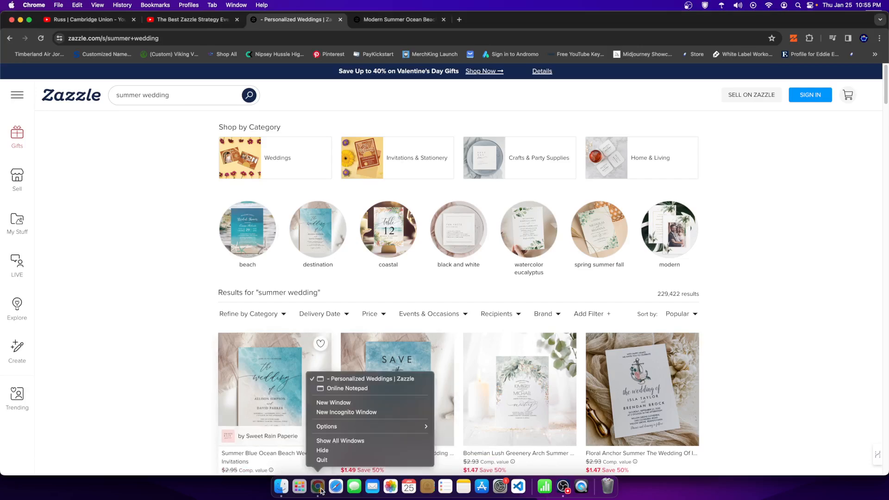
{"action": "left_click", "coordinate": [347, 388]}
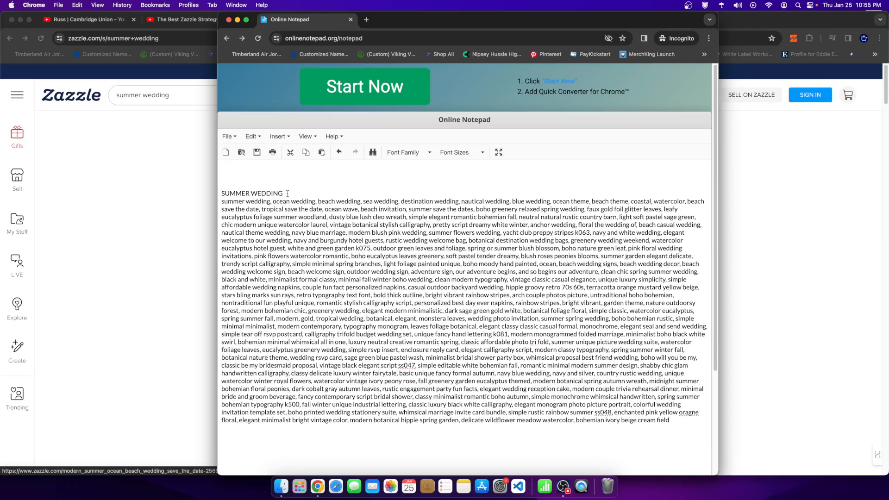
- Highlight summer, the phrase soft pastel tender dreamy, and the calligraphy tag in the keyword list
{"action": "double_click", "coordinate": [231, 201]}
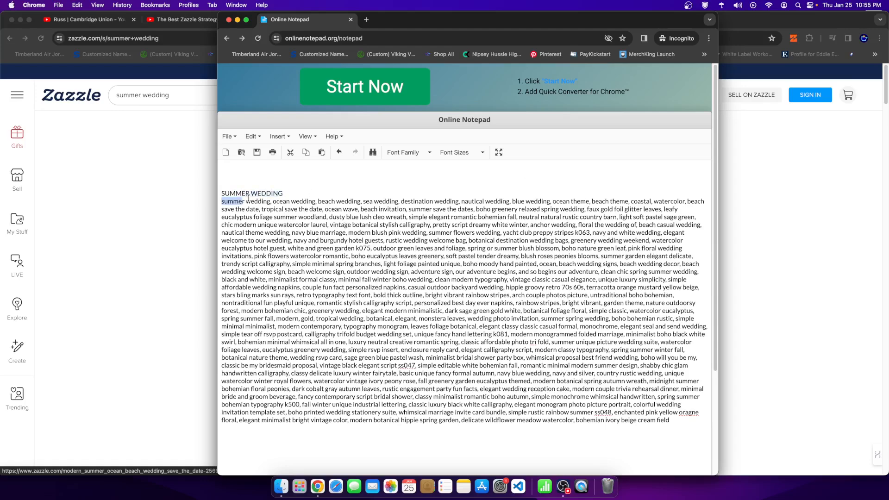
{"action": "left_click_drag", "start_coordinate": [221, 201], "coordinate": [270, 217]}
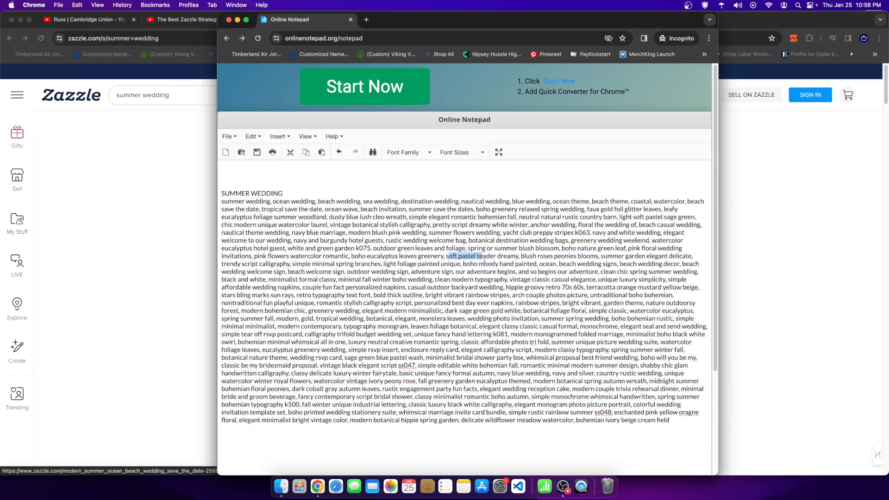
{"action": "left_click_drag", "start_coordinate": [448, 256], "coordinate": [515, 255]}
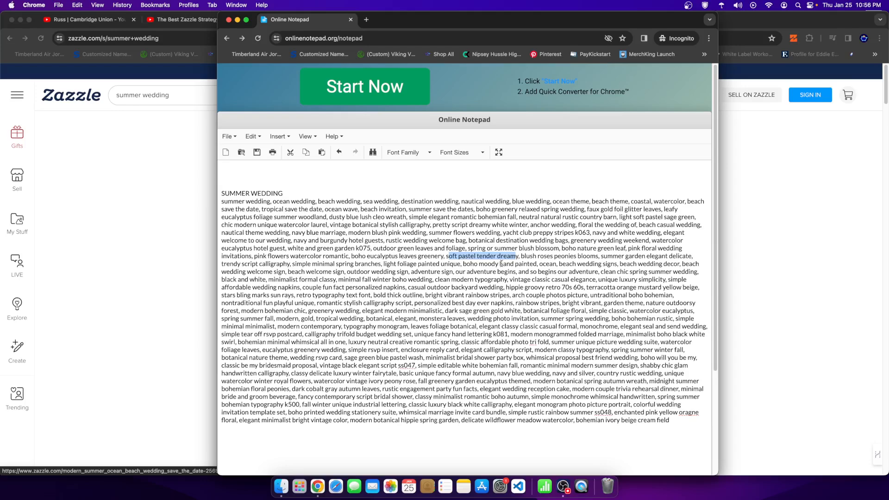
{"action": "double_click", "coordinate": [524, 248]}
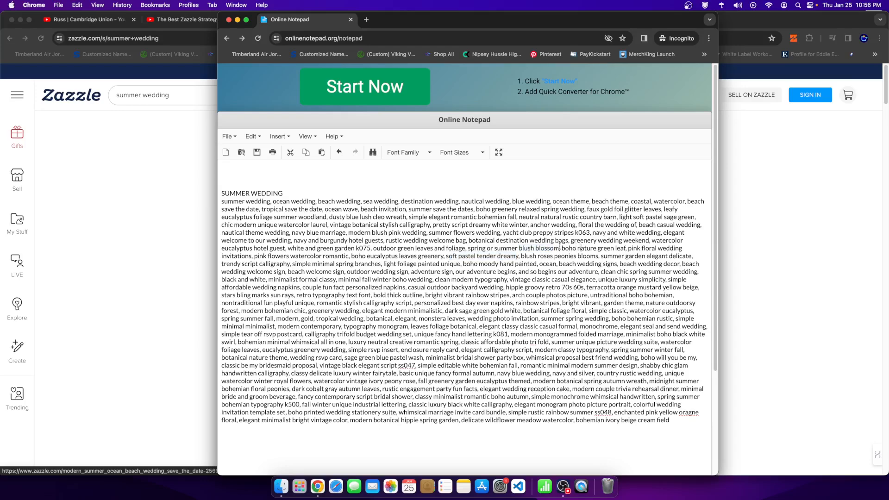
{"action": "double_click", "coordinate": [590, 249]}
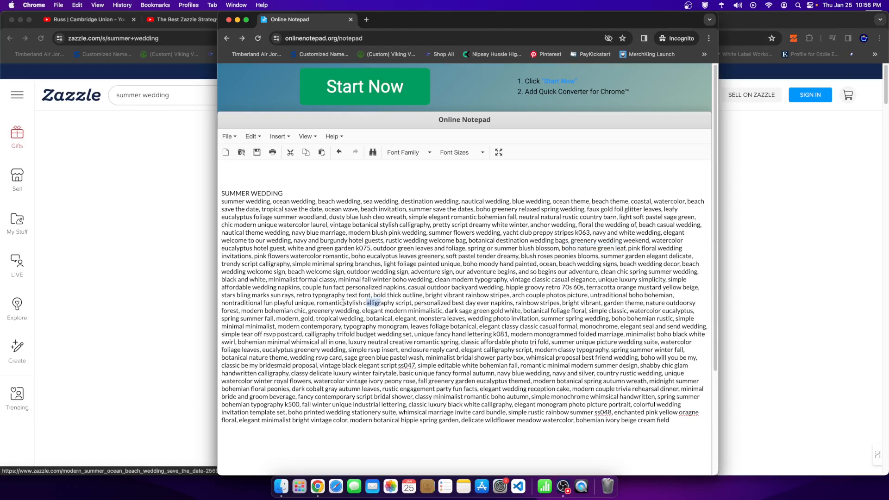
{"action": "mouse_move", "coordinate": [584, 250]}
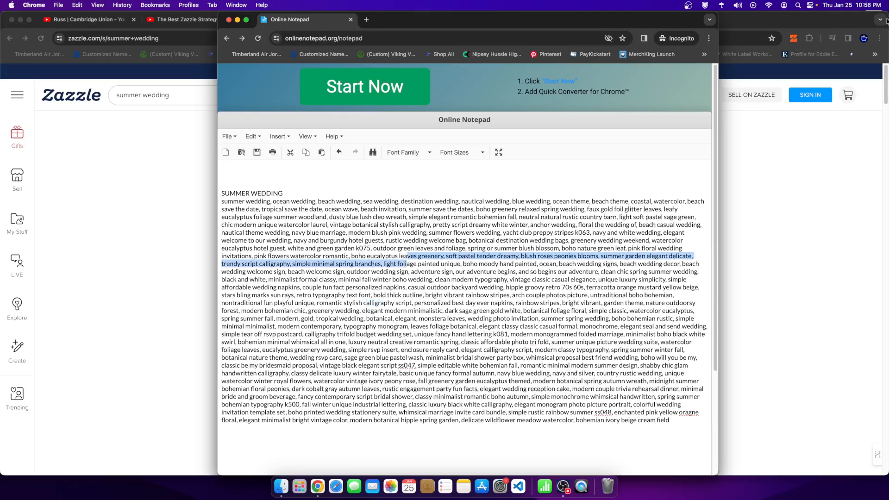
- Search Google for 'white board online' in a new tab and open the Web Whiteboard site
{"action": "left_click", "coordinate": [365, 19]}
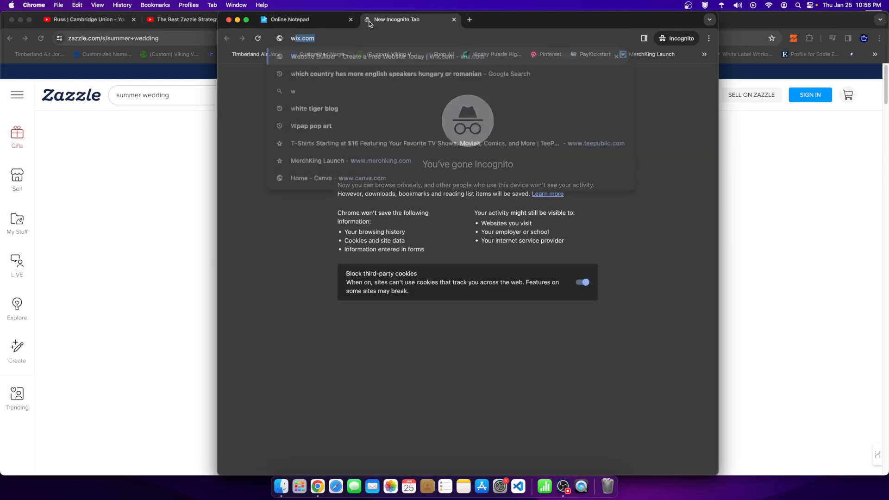
{"action": "type", "text": "white b"}
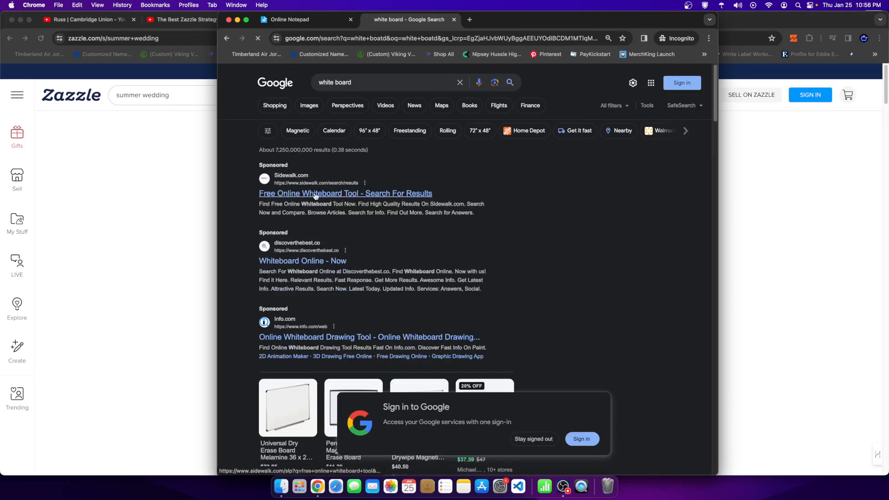
{"action": "left_click", "coordinate": [345, 194]}
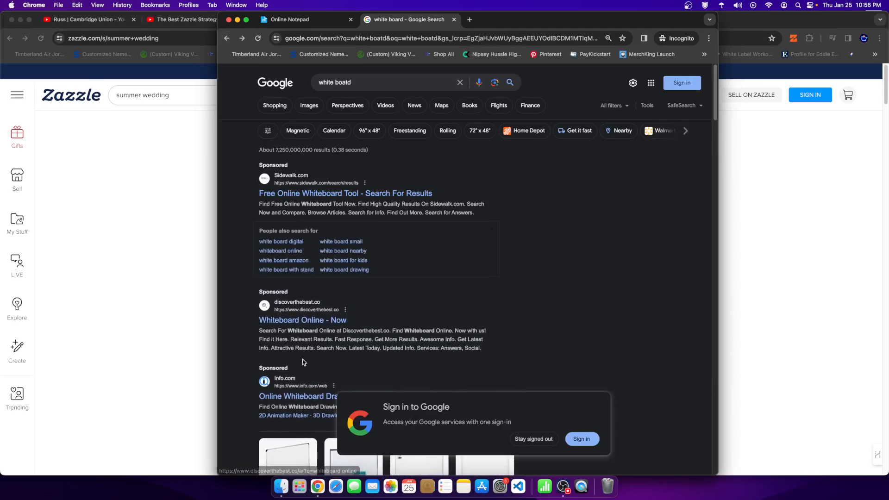
{"action": "scroll", "scroll_direction": "down", "scroll_amount": 3}
{"action": "type", "text": " online"}
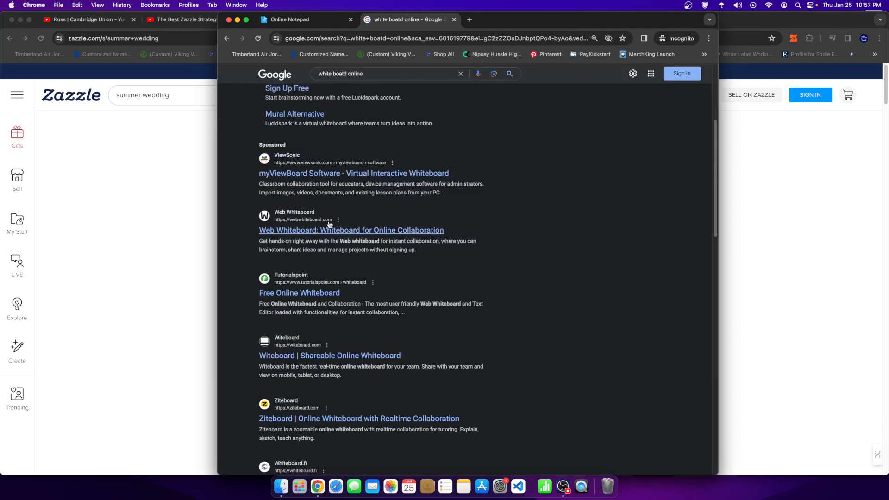
{"action": "left_click", "coordinate": [350, 229]}
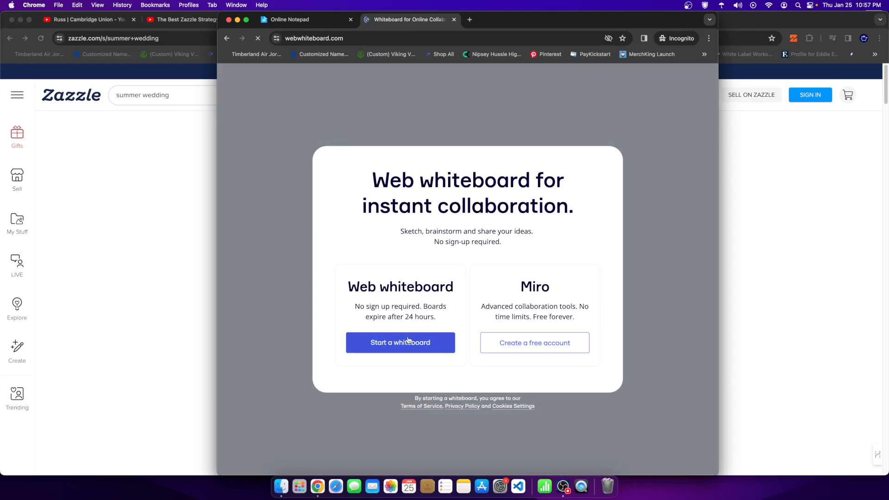
- Start a blank board, write Want in a circle, and draw an arrow leading from Present toward Want
{"action": "left_click", "coordinate": [400, 342]}
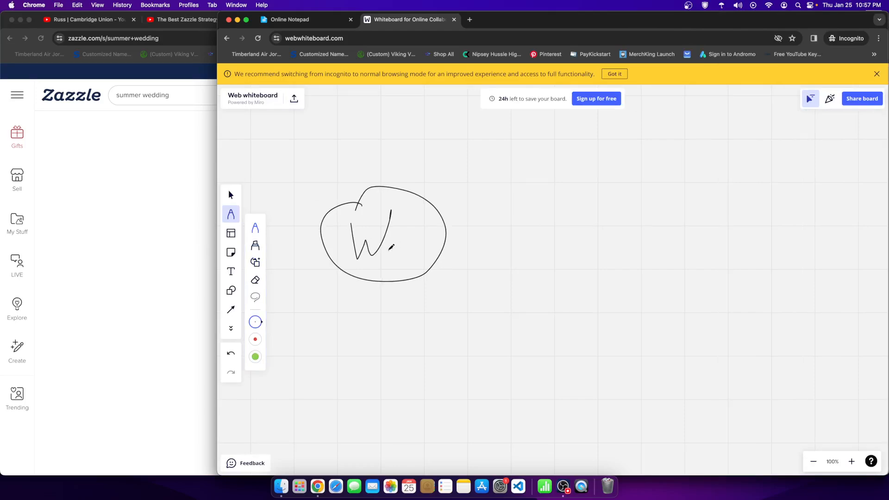
{"action": "left_click_drag", "start_coordinate": [397, 243], "coordinate": [430, 232]}
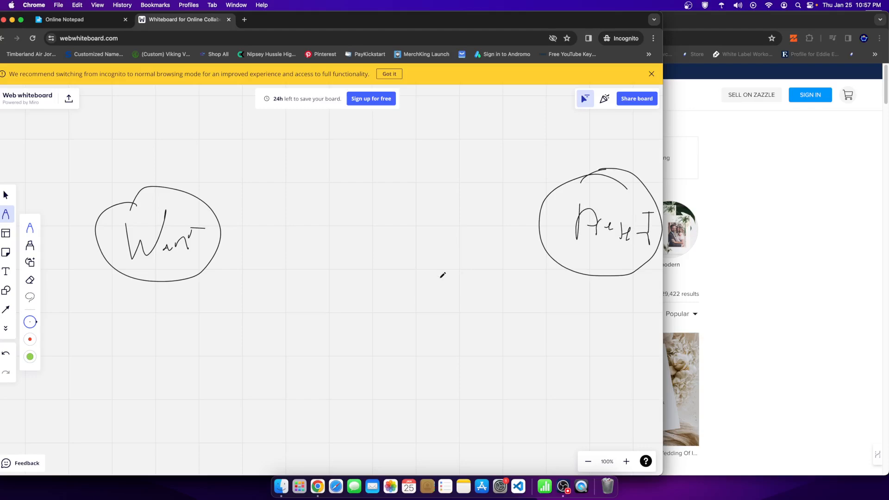
{"action": "mouse_move", "coordinate": [186, 169]}
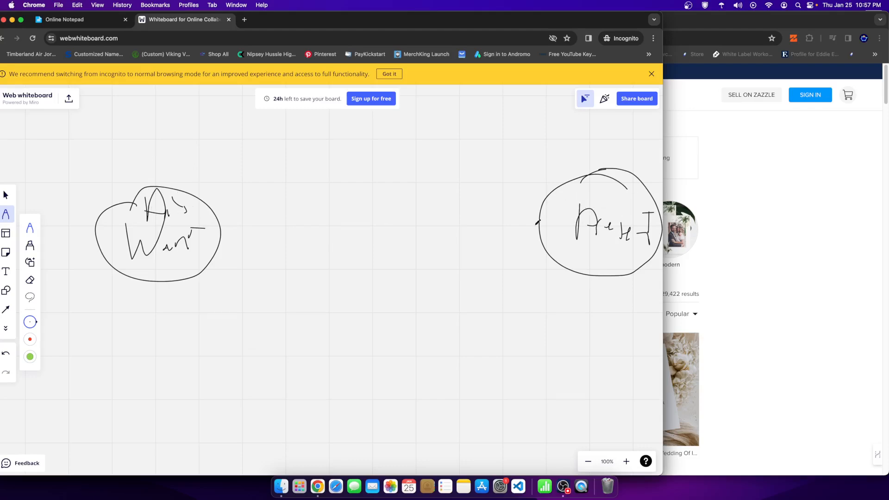
{"action": "left_click_drag", "start_coordinate": [539, 221], "coordinate": [388, 222]}
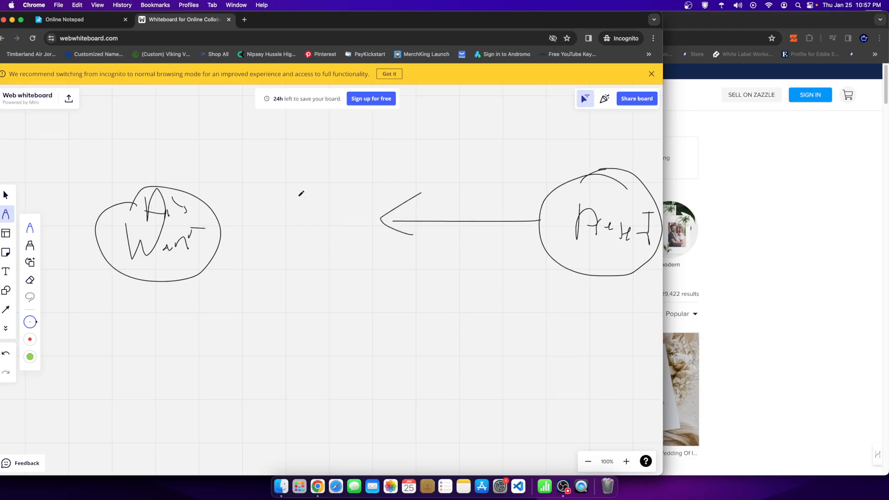
{"action": "left_click_drag", "start_coordinate": [222, 229], "coordinate": [374, 244]}
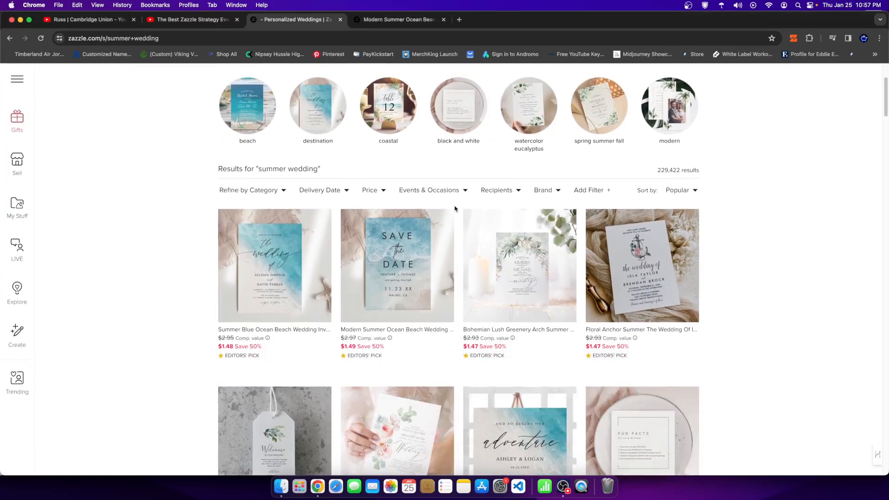
- Scroll down the Zazzle summer wedding invitations and back up to the shopping categories
{"action": "scroll", "scroll_direction": "down", "scroll_amount": 3}
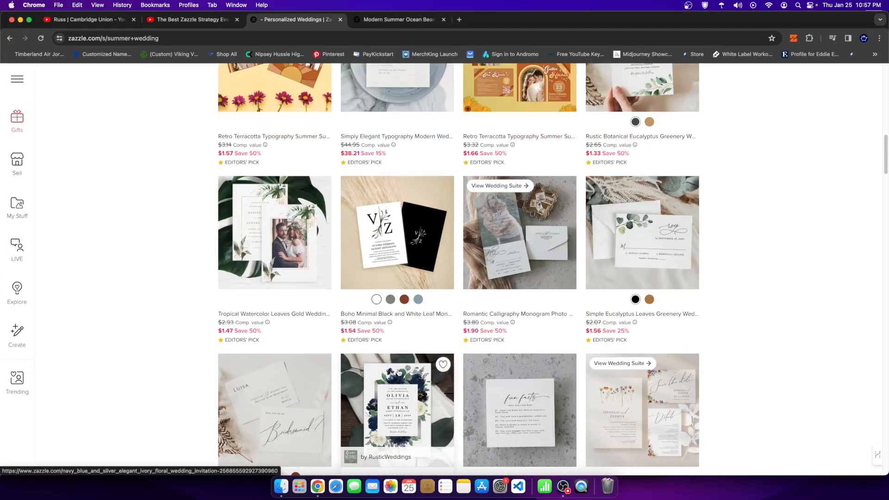
{"action": "scroll", "scroll_direction": "up", "scroll_amount": 3}
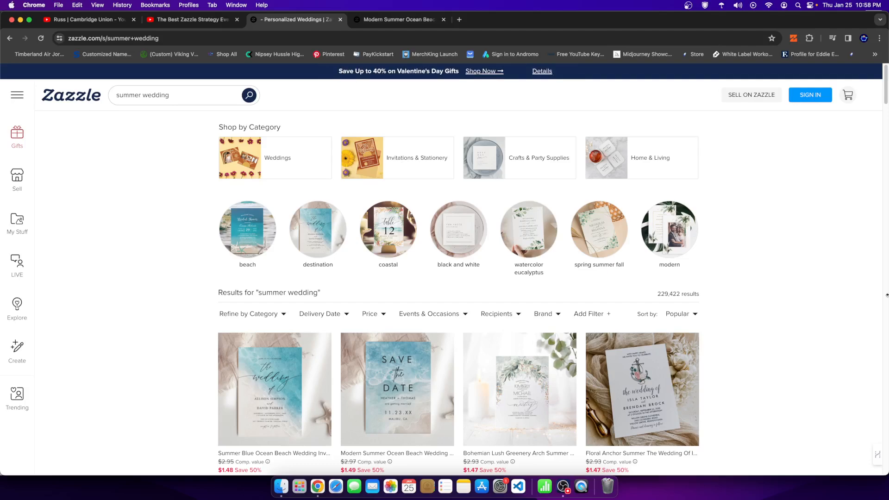
{"action": "mouse_move", "coordinate": [763, 403]}
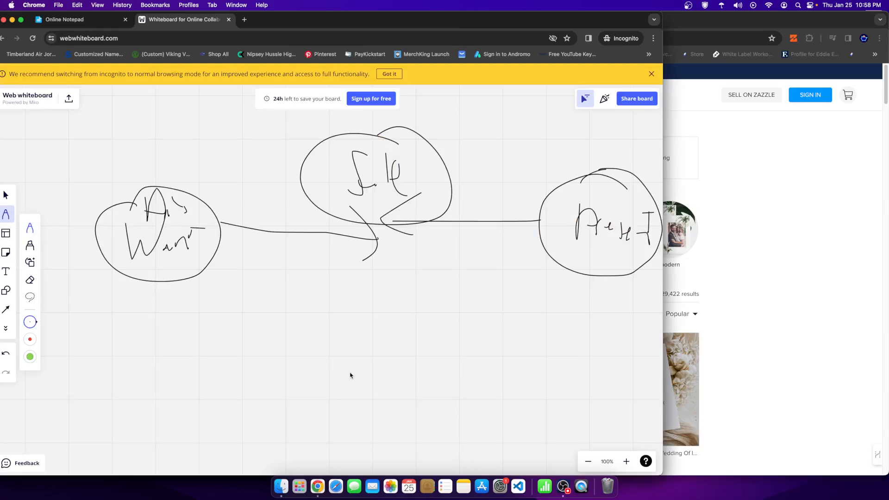
{"action": "mouse_move", "coordinate": [339, 367]}
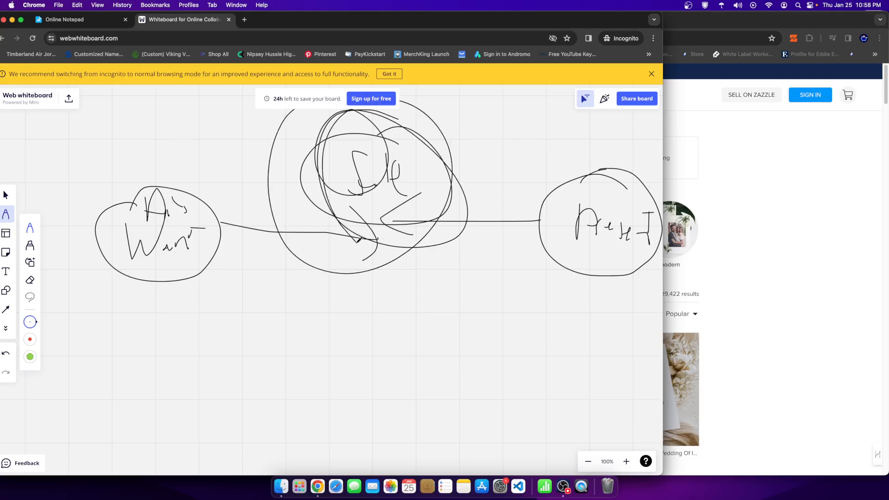
- Draw a curved arrow down from Want and extend it with an arrowhead into the product box, then return to Zazzle
{"action": "left_click_drag", "start_coordinate": [148, 276], "coordinate": [346, 371]}
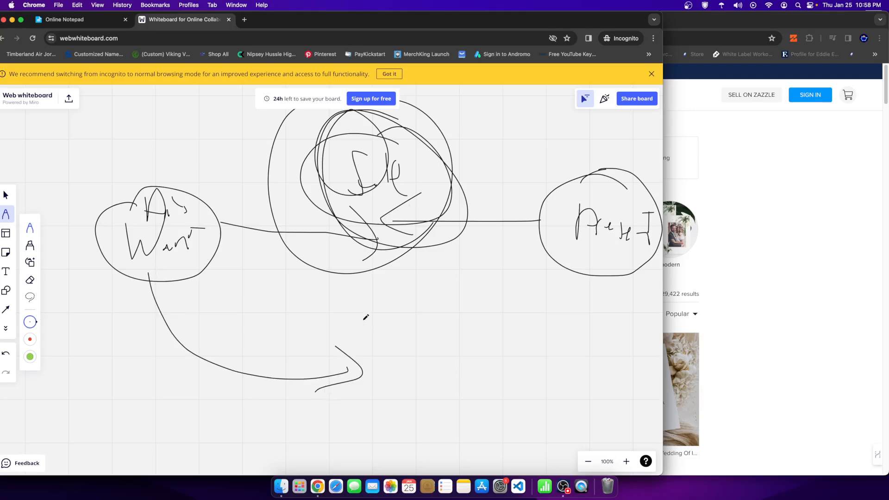
{"action": "left_click_drag", "start_coordinate": [436, 295], "coordinate": [510, 398]}
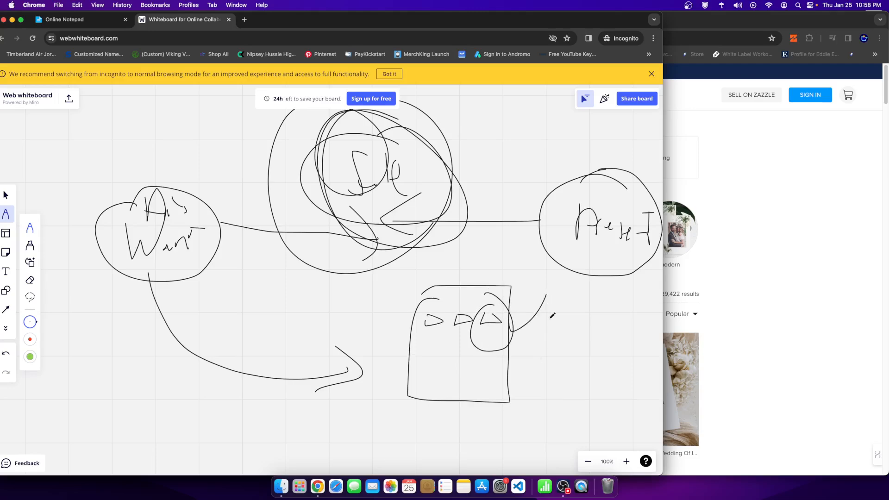
{"action": "left_click_drag", "start_coordinate": [355, 376], "coordinate": [473, 340]}
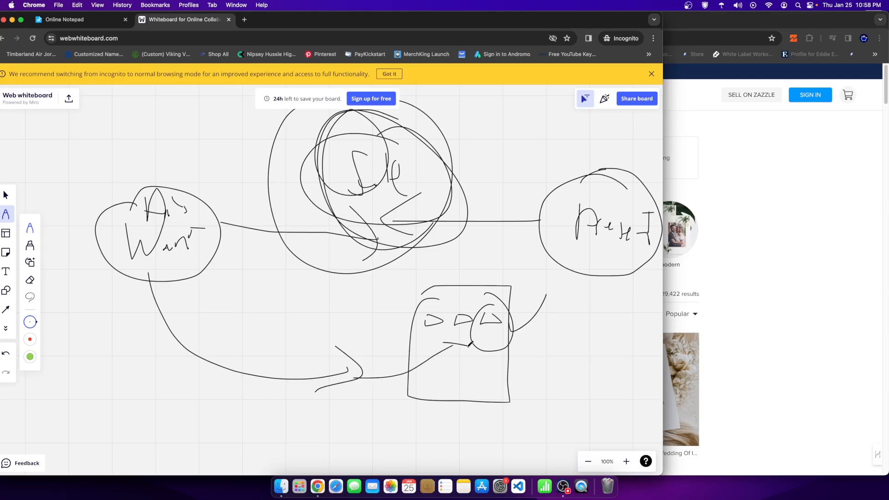
{"action": "left_click_drag", "start_coordinate": [448, 352], "coordinate": [422, 397]}
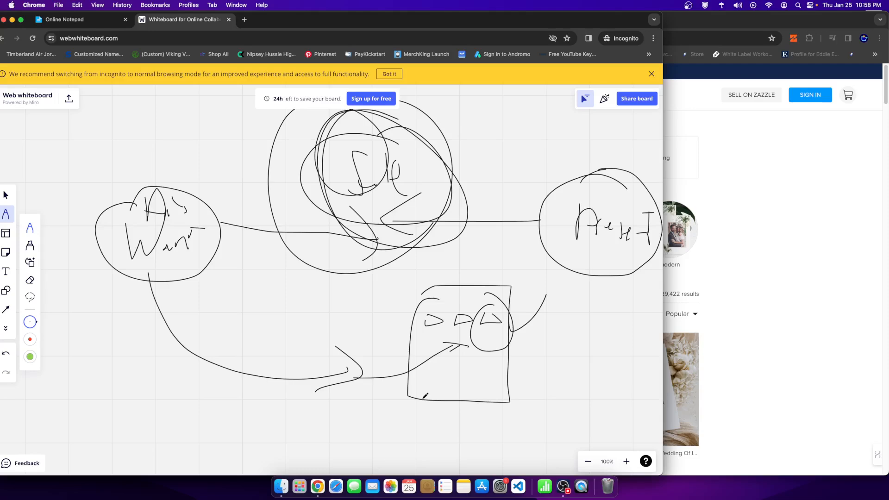
{"action": "mouse_move", "coordinate": [481, 383]}
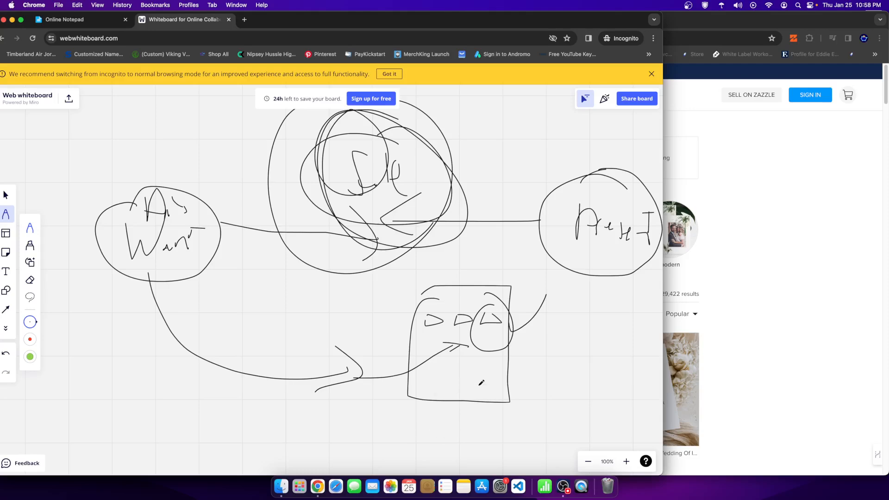
{"action": "mouse_move", "coordinate": [573, 293]}
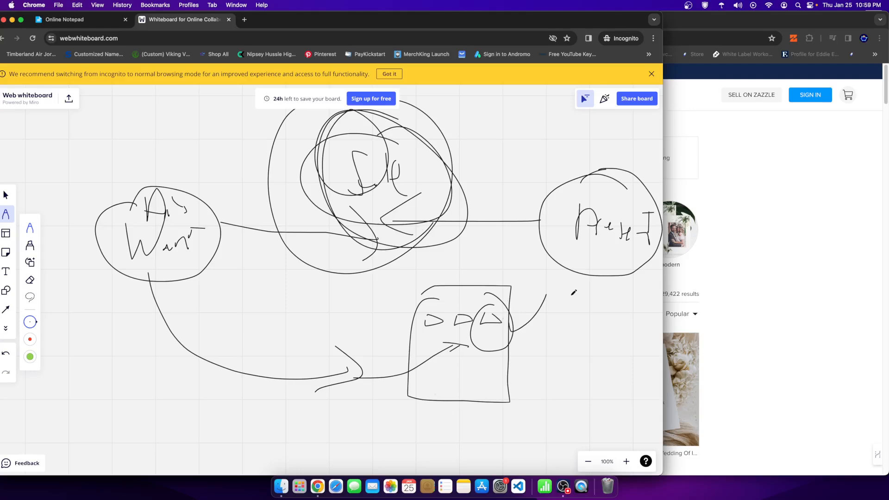
{"action": "left_click", "coordinate": [294, 20]}
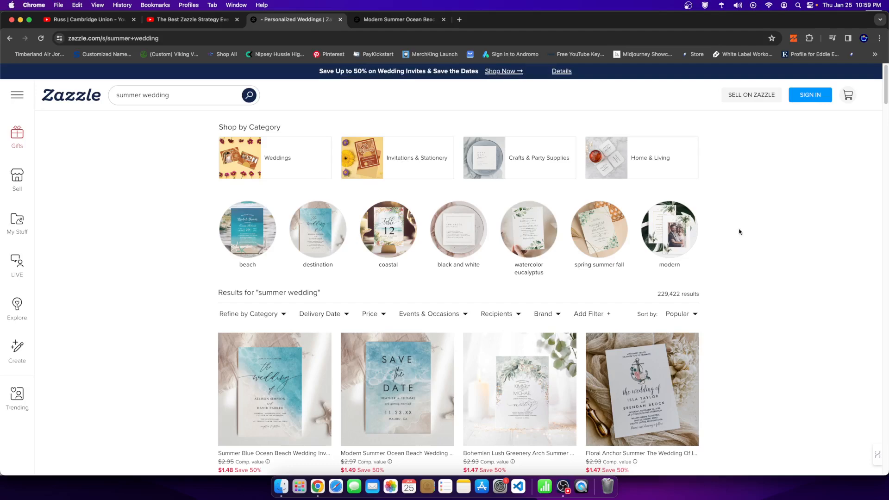
{"action": "mouse_move", "coordinate": [760, 233]}
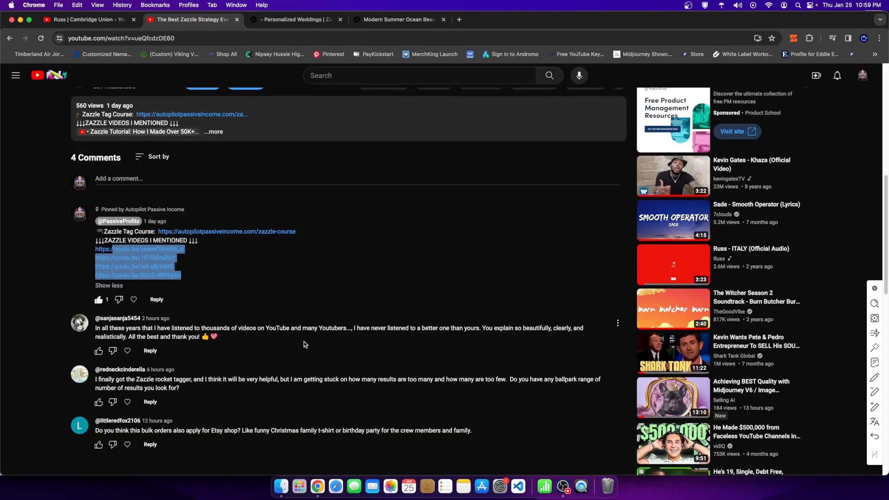
{"action": "mouse_move", "coordinate": [210, 381]}
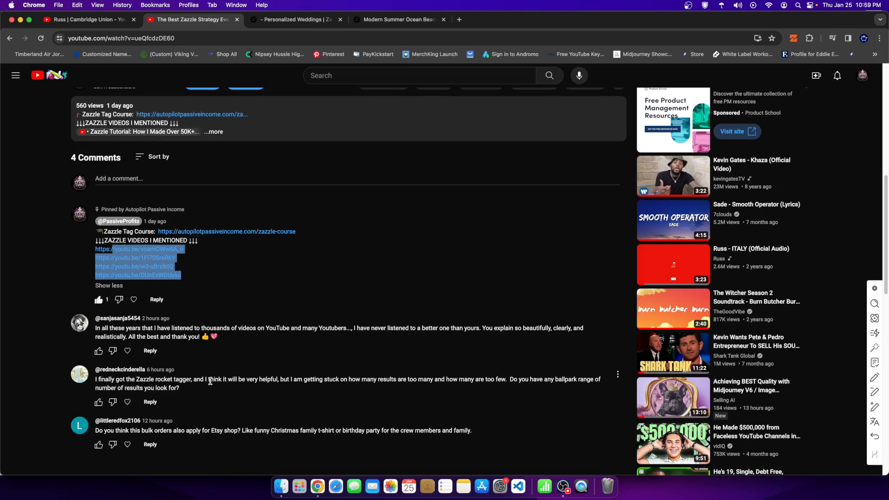
- Mark the viewer's comment phrase about too many results, then return to Zazzle's 229,422 summer wedding results
{"action": "left_click_drag", "start_coordinate": [305, 380], "coordinate": [408, 380]}
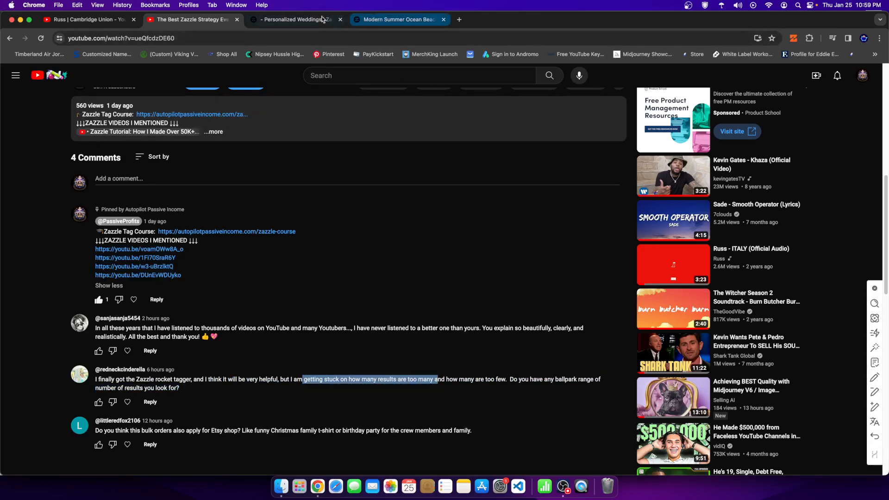
{"action": "left_click", "coordinate": [294, 20]}
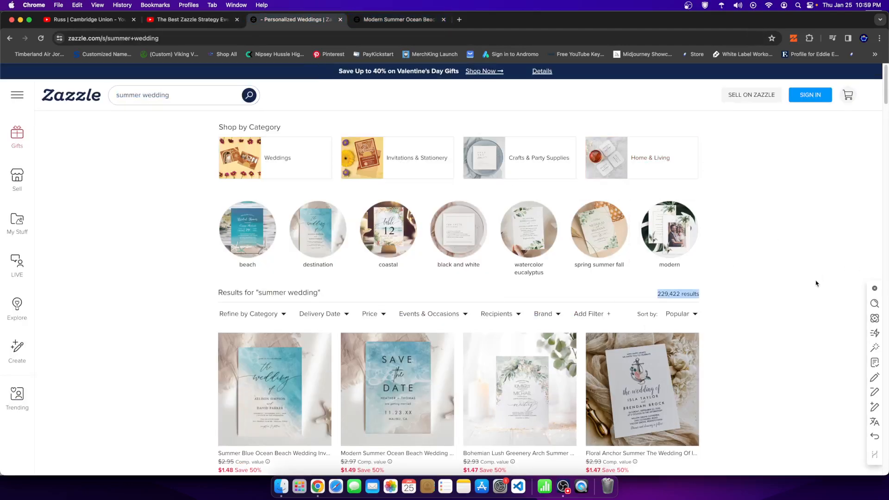
{"action": "left_click", "coordinate": [397, 20]}
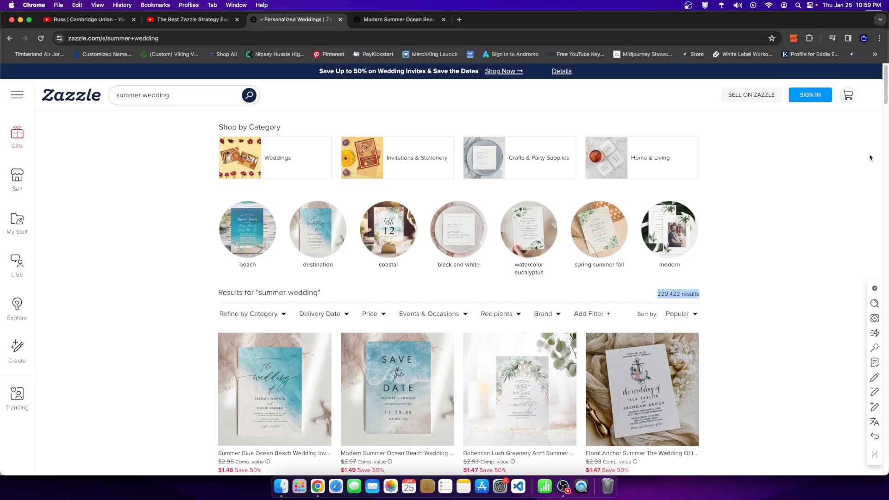
{"action": "left_click", "coordinate": [794, 38]}
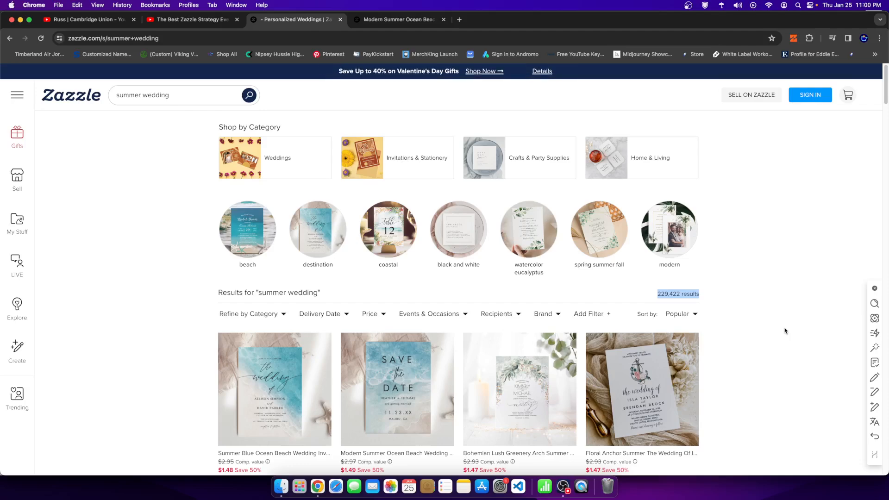
{"action": "mouse_move", "coordinate": [180, 35]}
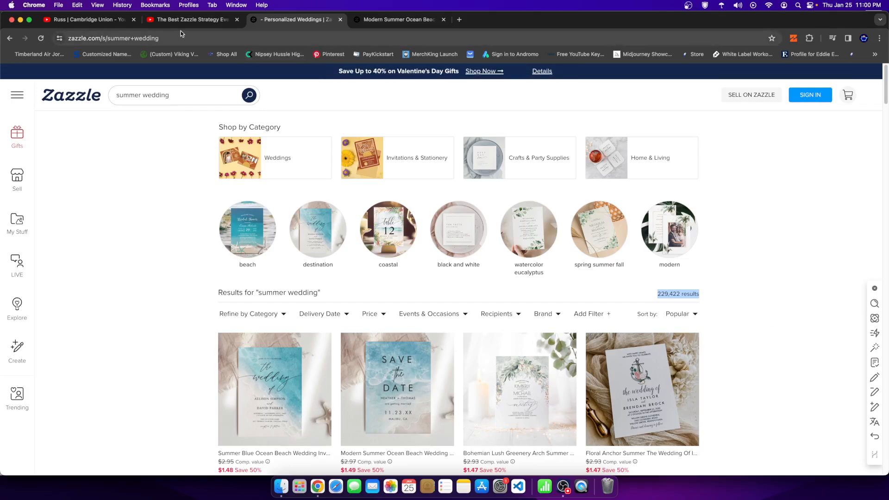
{"action": "mouse_move", "coordinate": [118, 261]}
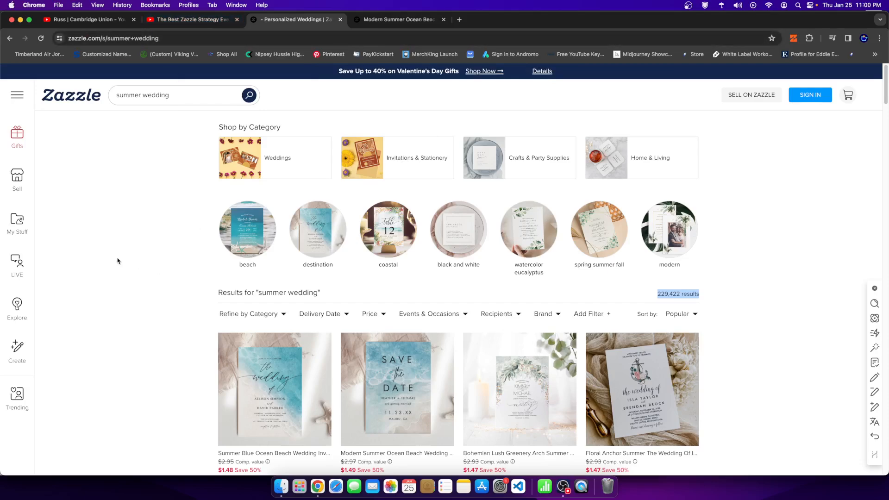
{"action": "mouse_move", "coordinate": [163, 270]}
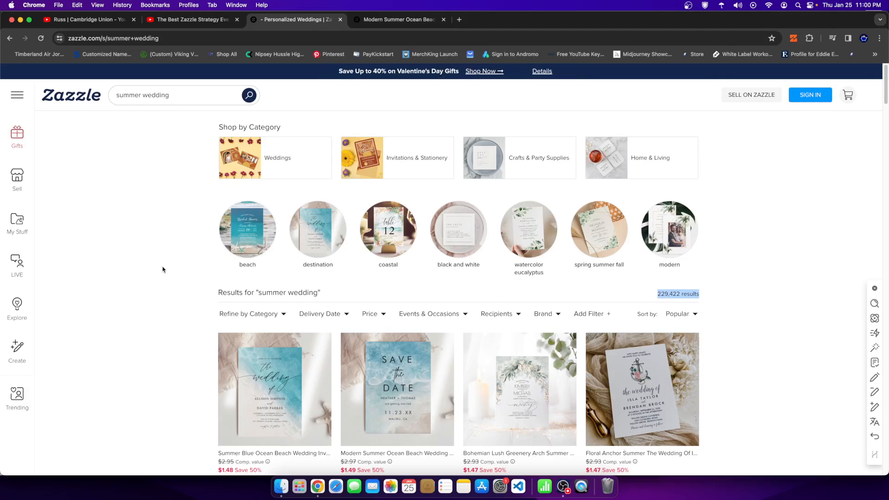
{"action": "left_click", "coordinate": [193, 19]}
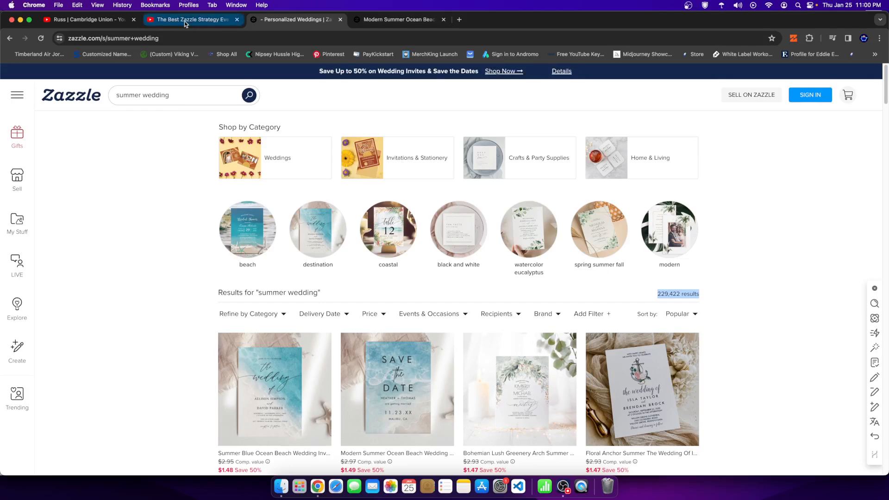
- Open the Modern Summer Ocean Beach Wedding Save The Date product, then bring up the list of open Chrome windows
{"action": "left_click", "coordinate": [193, 19]}
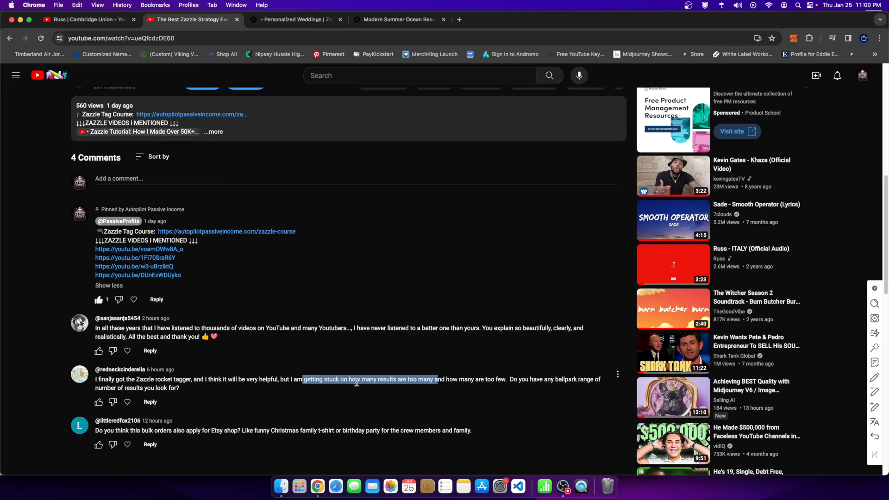
{"action": "left_click", "coordinate": [294, 19]}
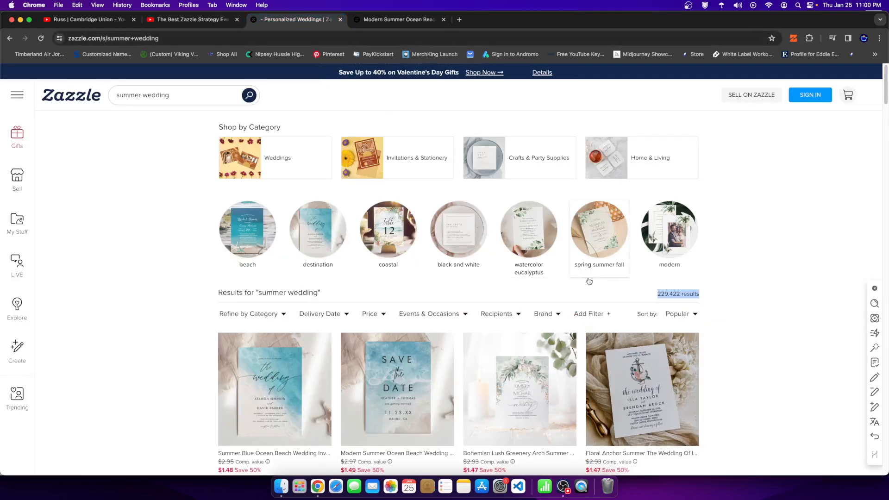
{"action": "scroll", "scroll_direction": "down", "scroll_amount": 3}
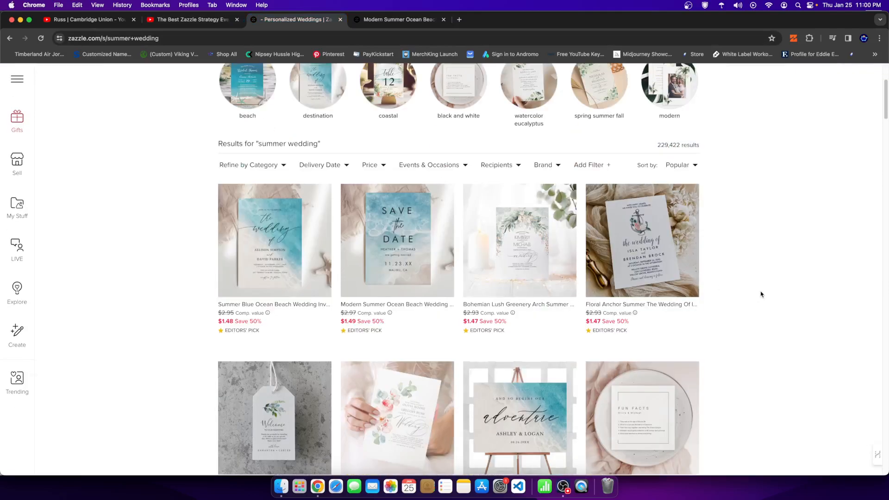
{"action": "mouse_move", "coordinate": [745, 259]}
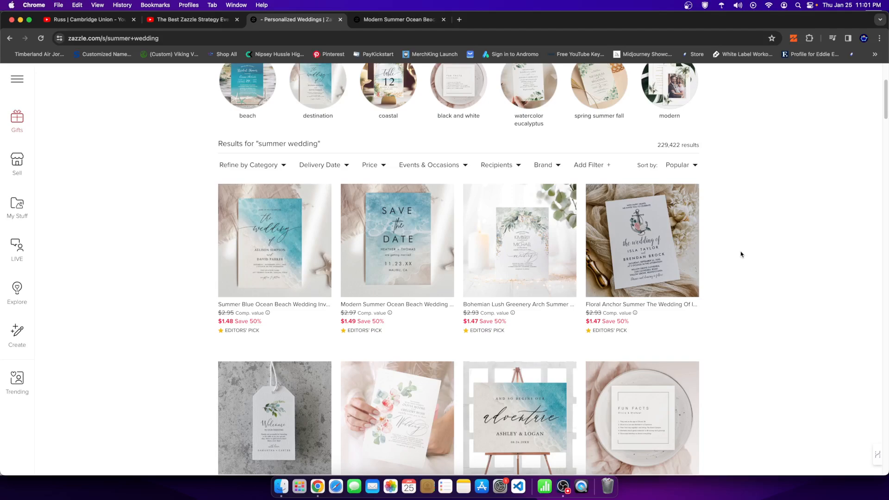
{"action": "mouse_move", "coordinate": [397, 238]}
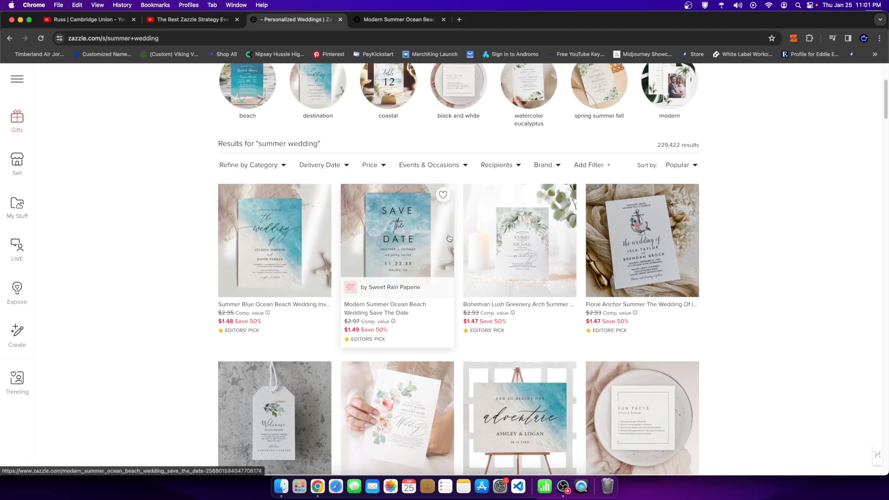
{"action": "left_click", "coordinate": [398, 229]}
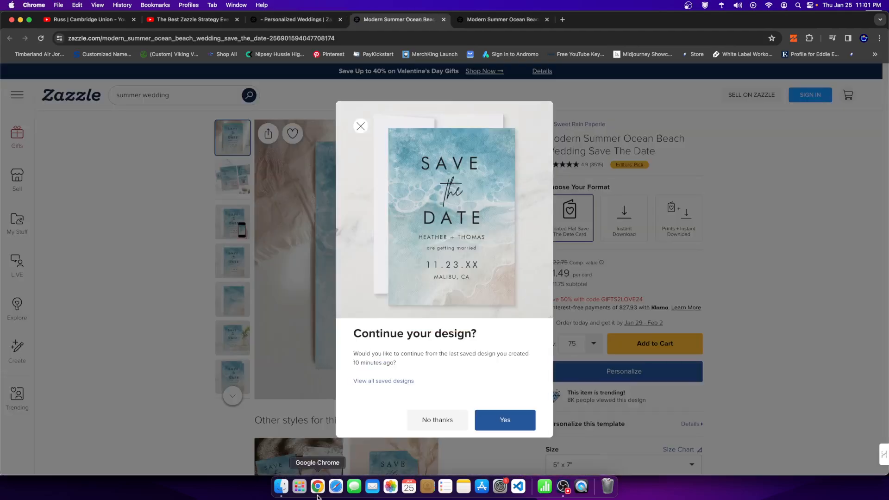
{"action": "right_click", "coordinate": [316, 486]}
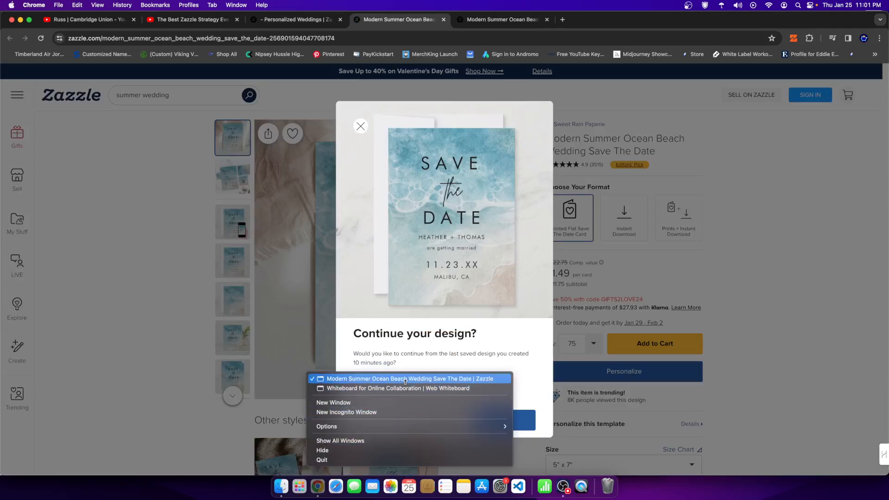
{"action": "mouse_move", "coordinate": [364, 400]}
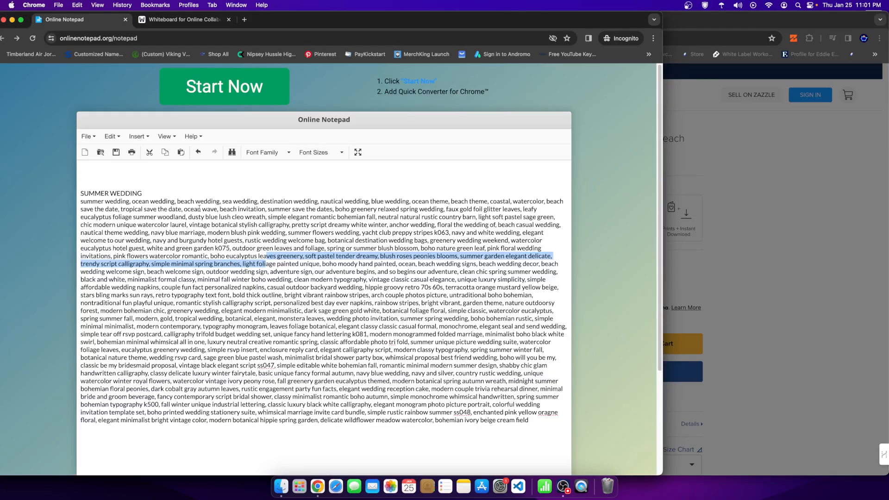
{"action": "scroll", "scroll_direction": "down", "scroll_amount": 3}
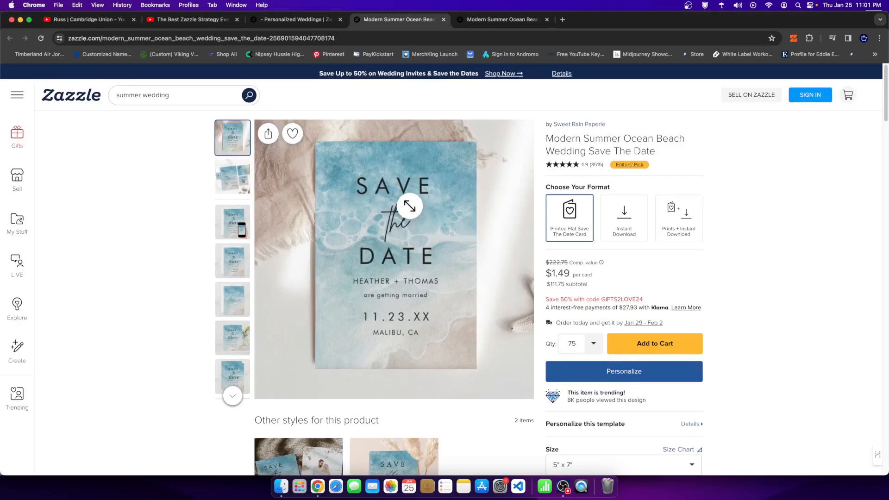
{"action": "mouse_move", "coordinate": [382, 206]}
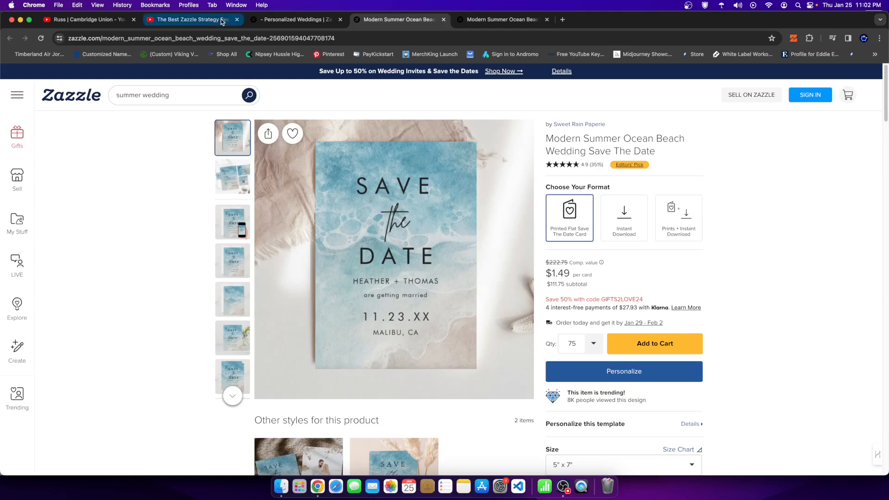
- Revisit the YouTube comment on result counts, then return to Zazzle's 229,422 summer wedding results
{"action": "left_click", "coordinate": [188, 20]}
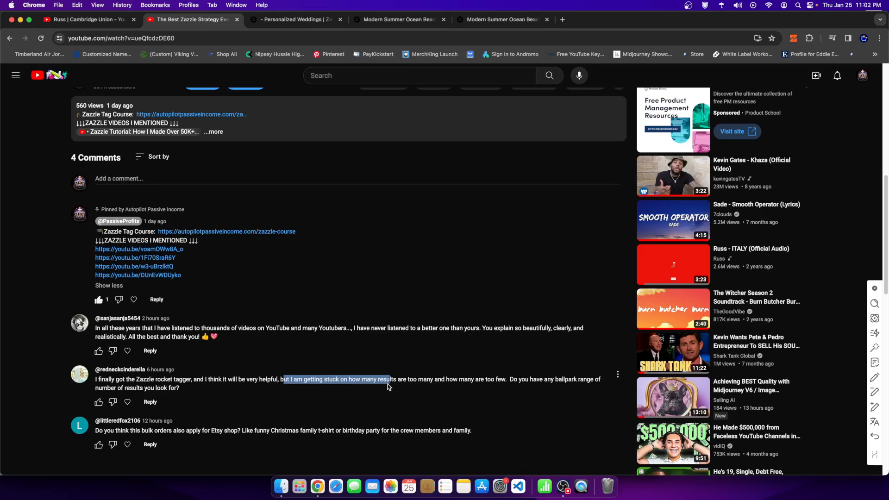
{"action": "left_click", "coordinate": [294, 19]}
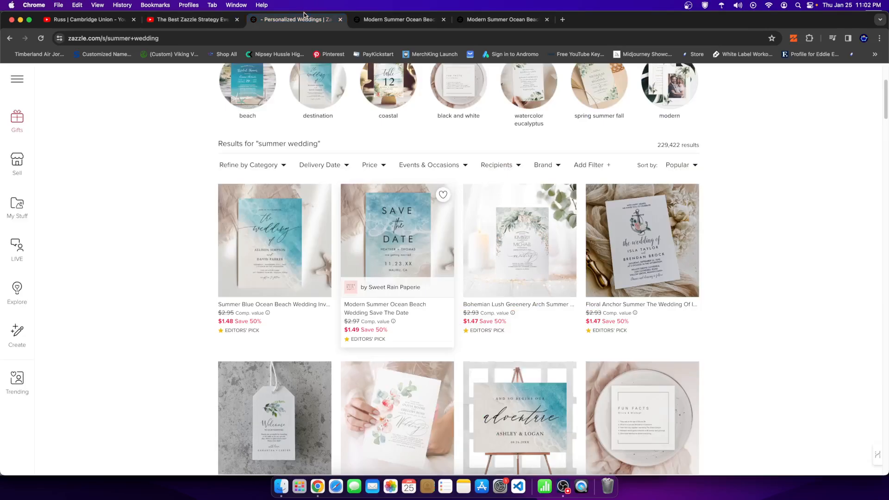
{"action": "scroll", "scroll_direction": "down", "scroll_amount": 3}
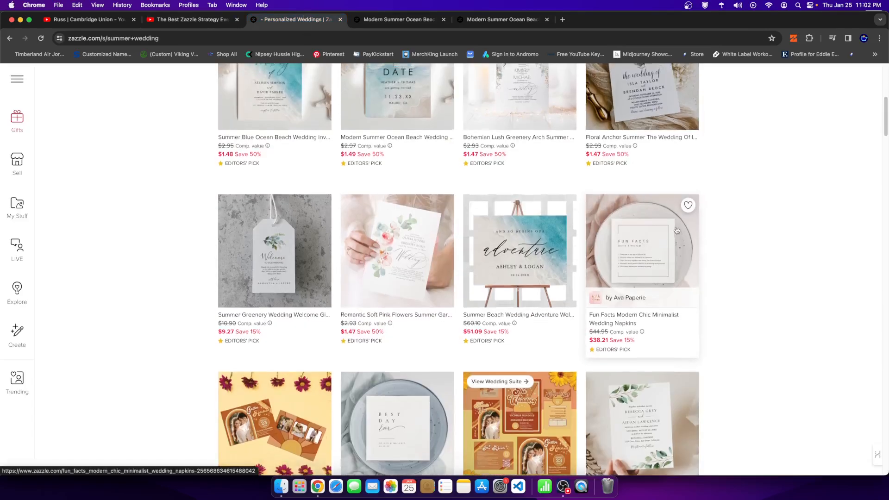
{"action": "scroll", "scroll_direction": "up", "scroll_amount": 3}
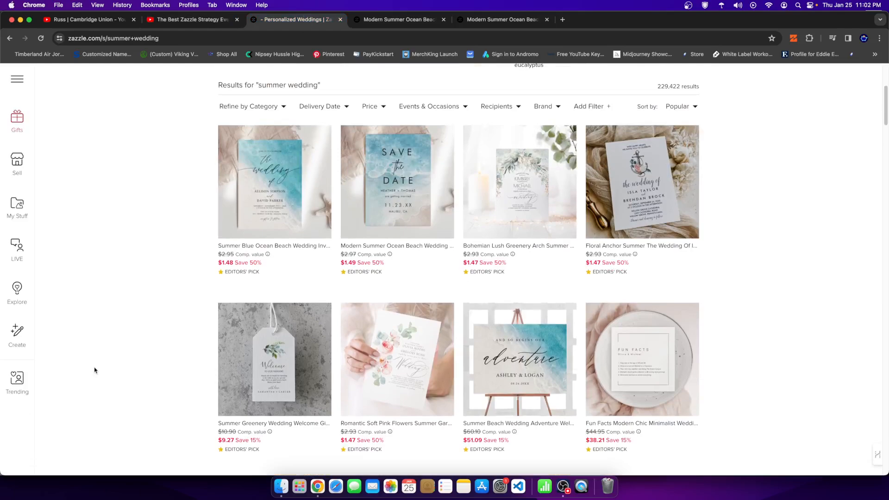